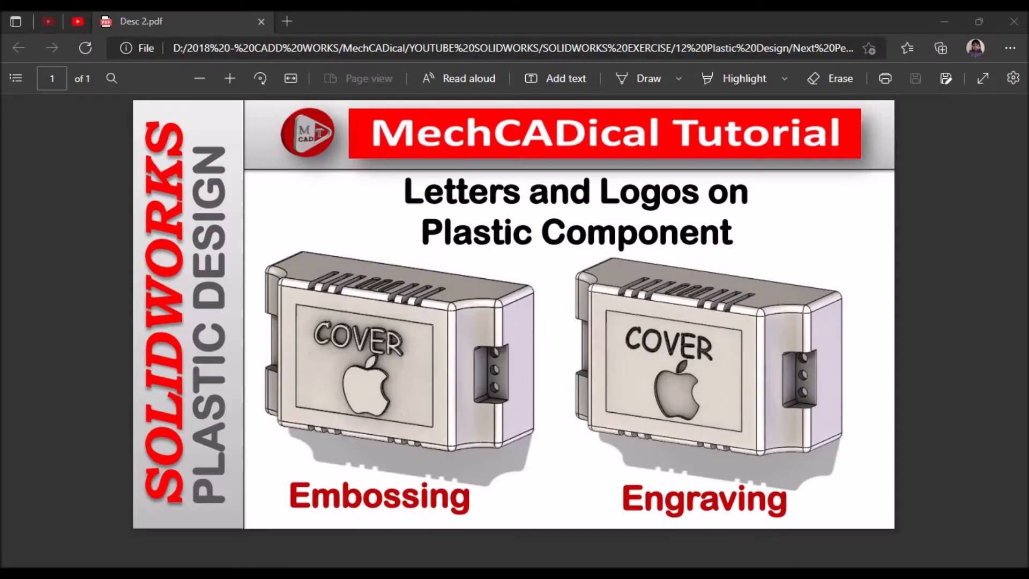
{"action": "mouse_move", "coordinate": [588, 458]}
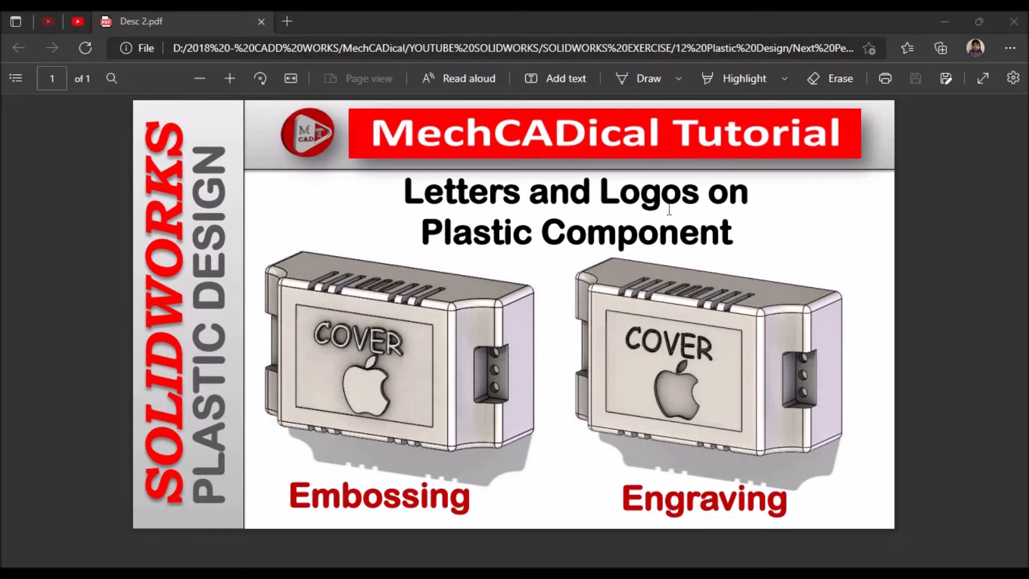
{"action": "mouse_move", "coordinate": [524, 254]}
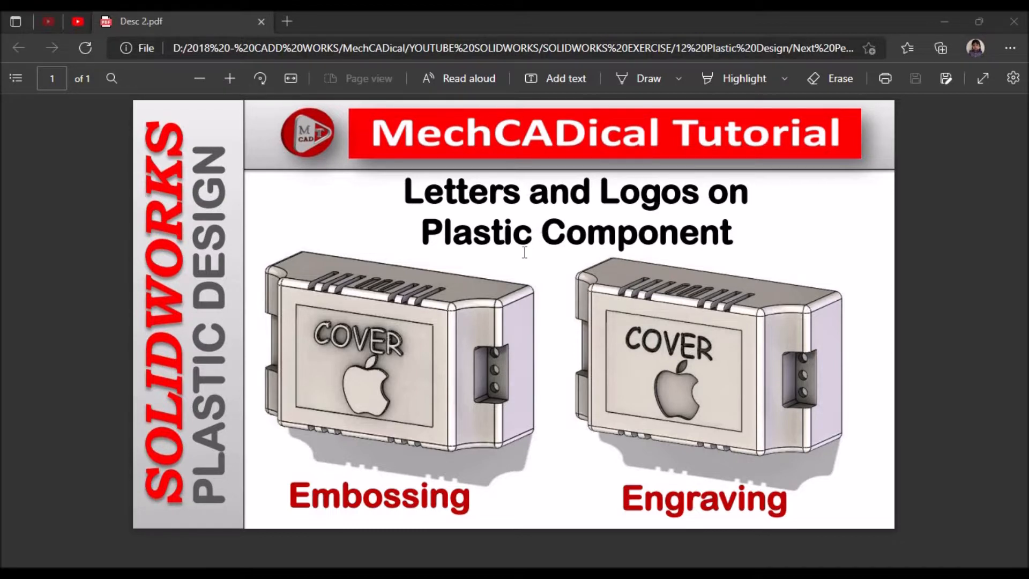
{"action": "mouse_move", "coordinate": [348, 505]}
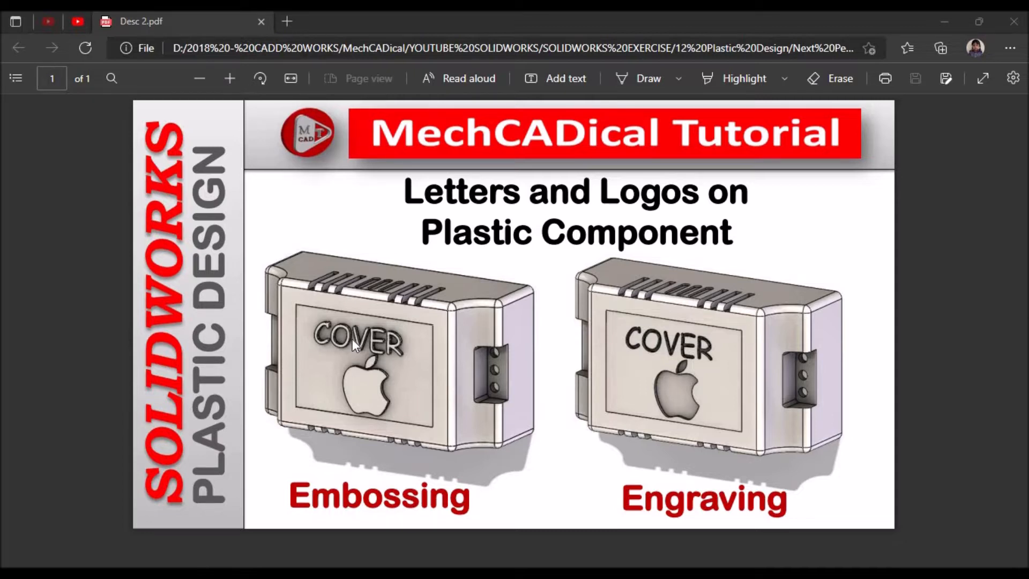
{"action": "mouse_move", "coordinate": [667, 432]}
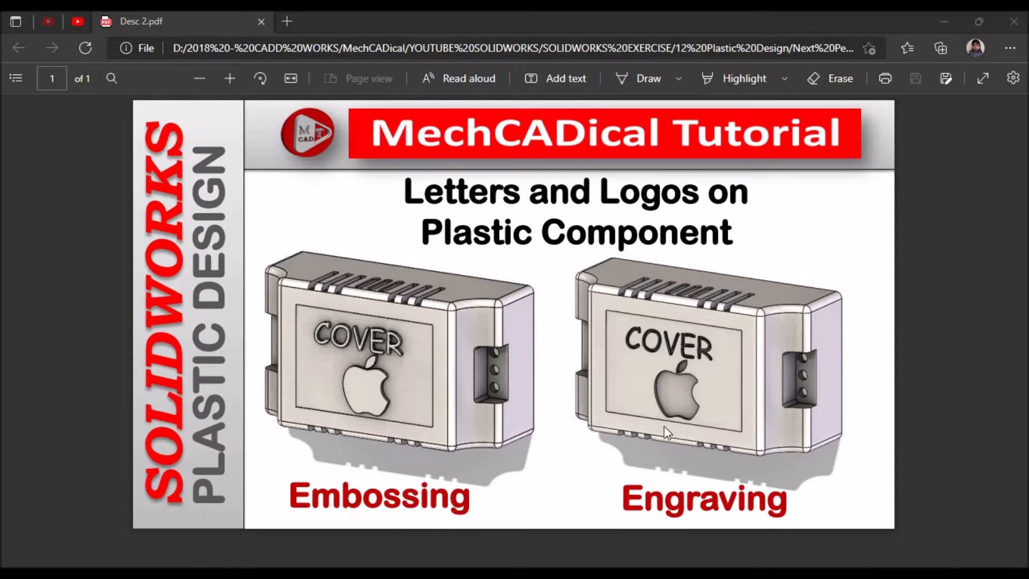
{"action": "mouse_move", "coordinate": [675, 357]}
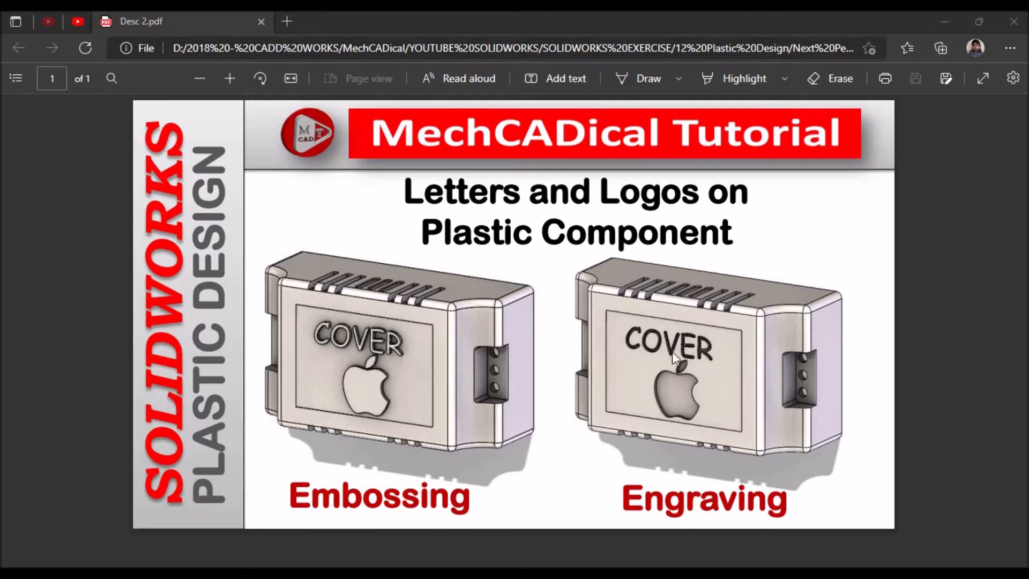
{"action": "mouse_move", "coordinate": [663, 356]}
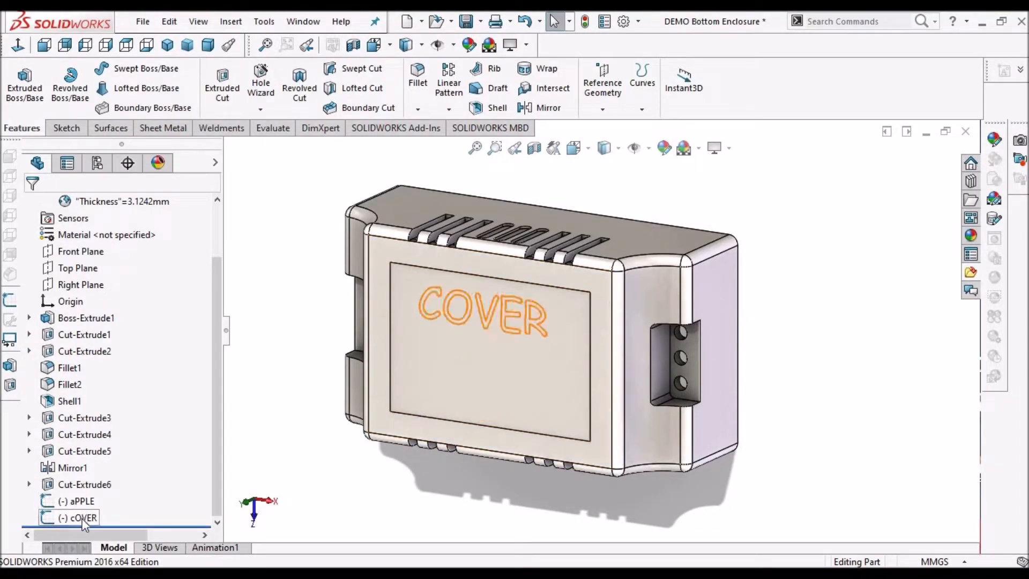
Emboss the COVER text sketch 1.0 mm with Extruded Boss/Base.
{"action": "left_click", "coordinate": [80, 517]}
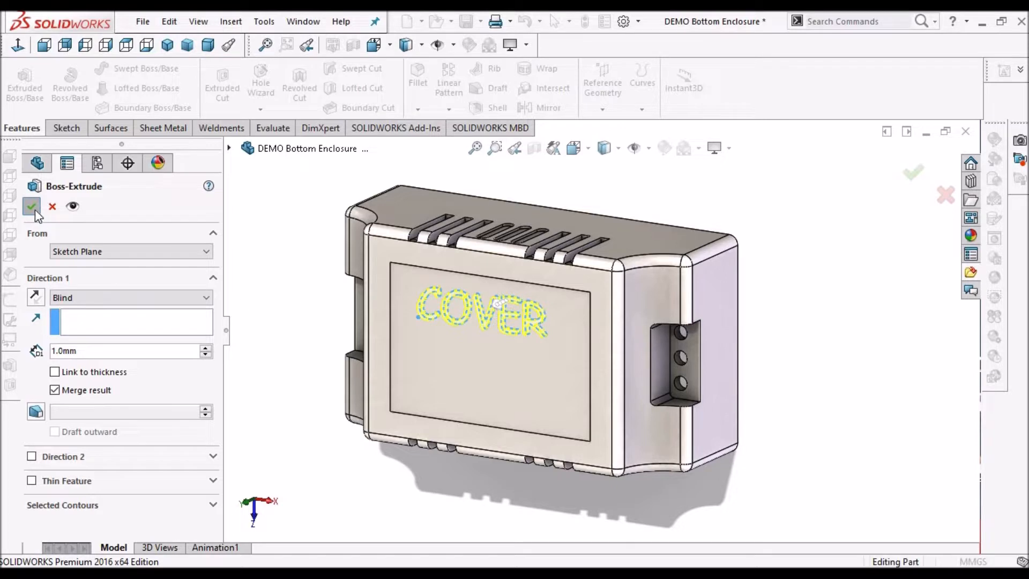
{"action": "left_click", "coordinate": [32, 206]}
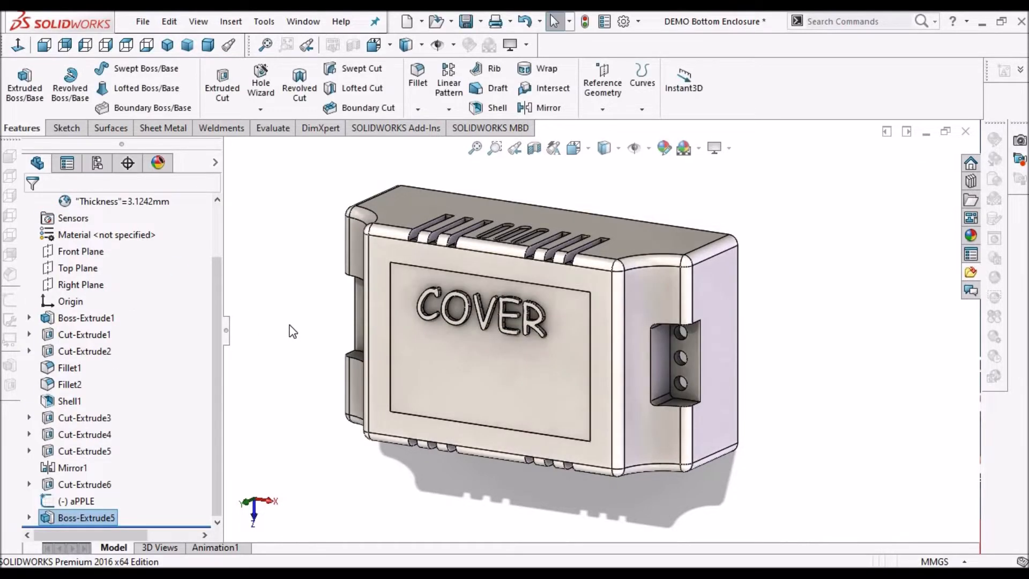
{"action": "mouse_move", "coordinate": [115, 512]}
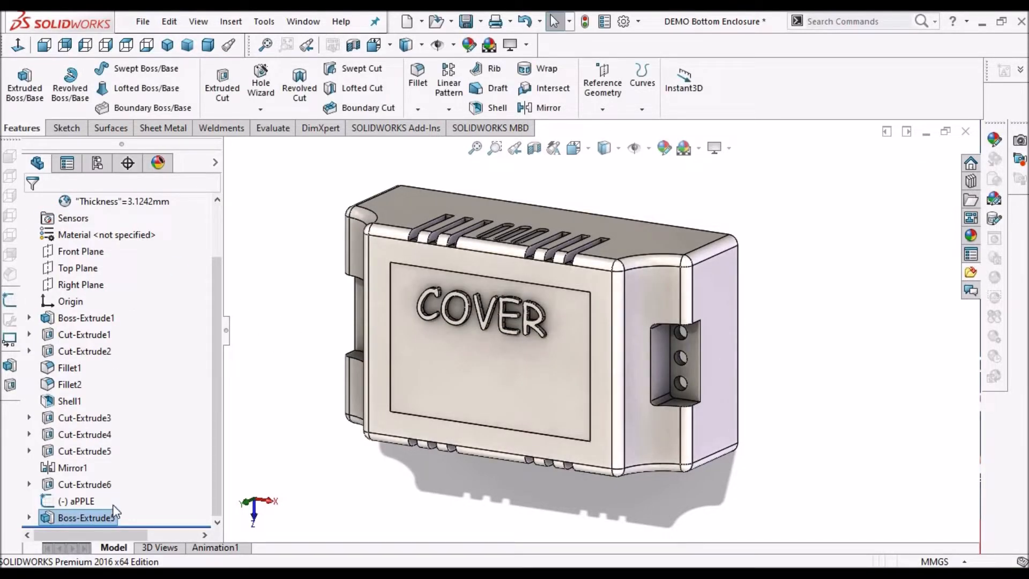
Emboss the apple logo sketch 1.0 mm with Extruded Boss/Base.
{"action": "left_click", "coordinate": [82, 501]}
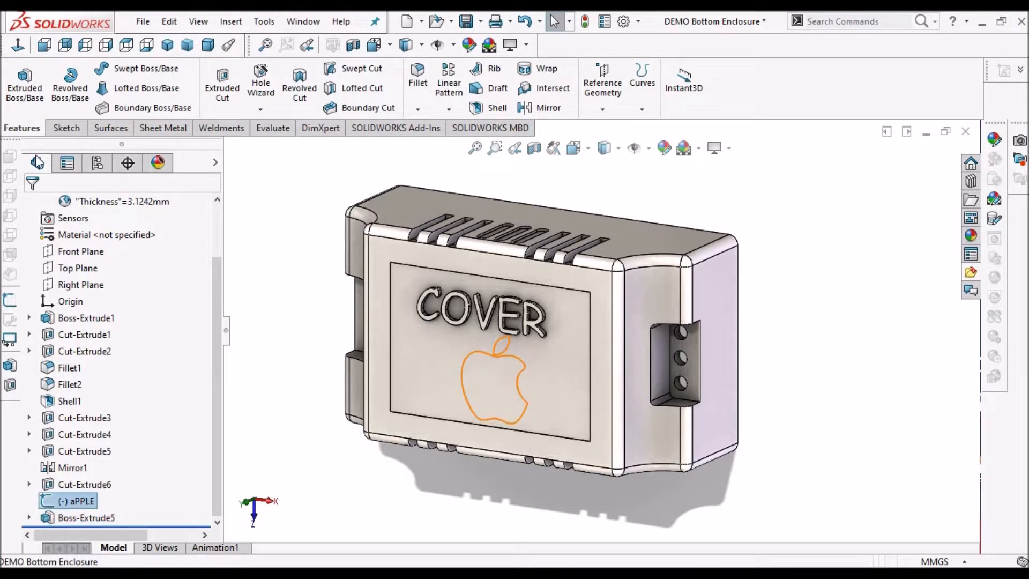
{"action": "left_click", "coordinate": [24, 82]}
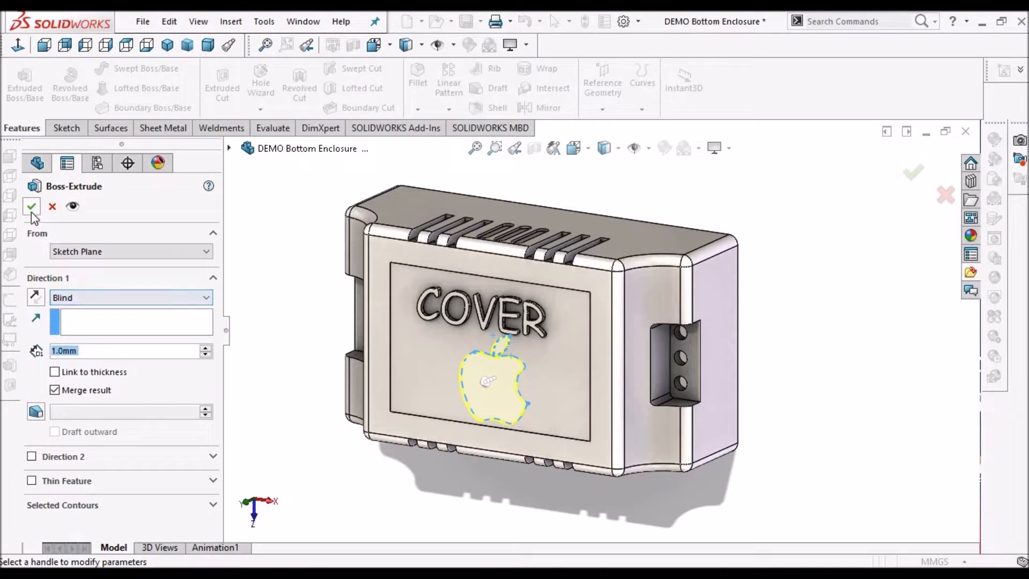
{"action": "mouse_move", "coordinate": [32, 206]}
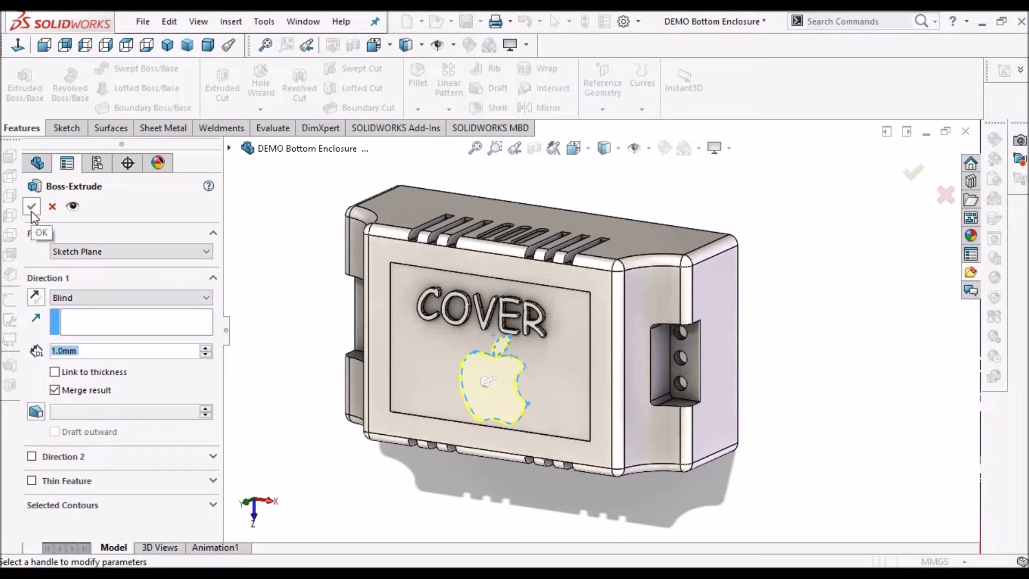
{"action": "left_click", "coordinate": [31, 206]}
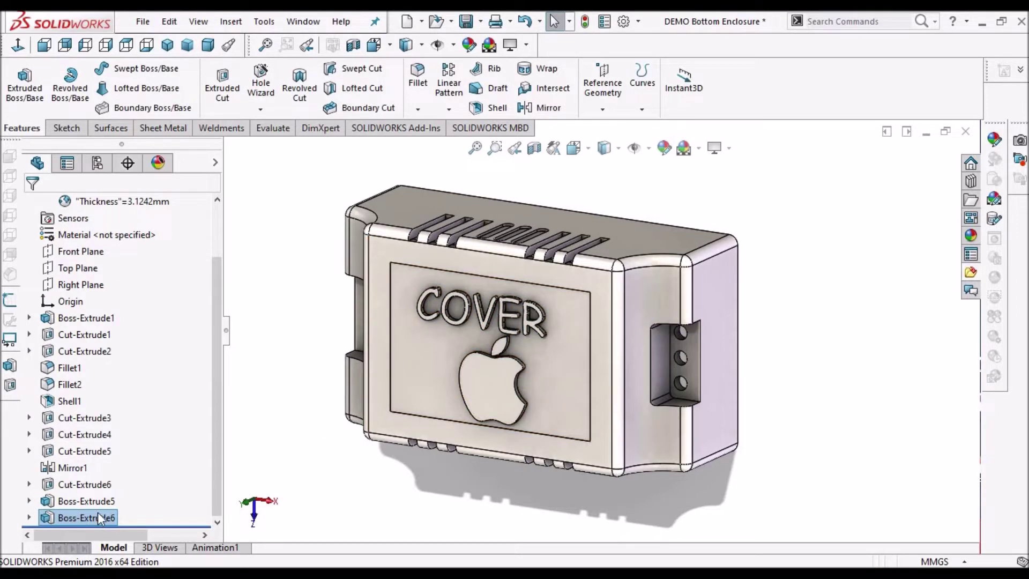
Edit the apple logo boss-extrude to add a 10° draft on its sides.
{"action": "right_click", "coordinate": [85, 517]}
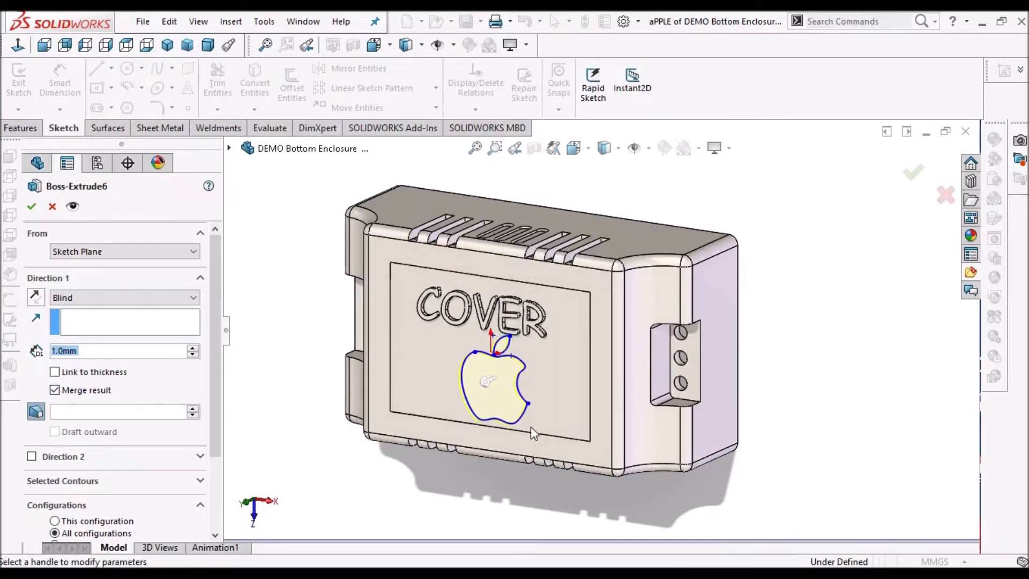
{"action": "scroll", "scroll_direction": "up", "scroll_amount": 3}
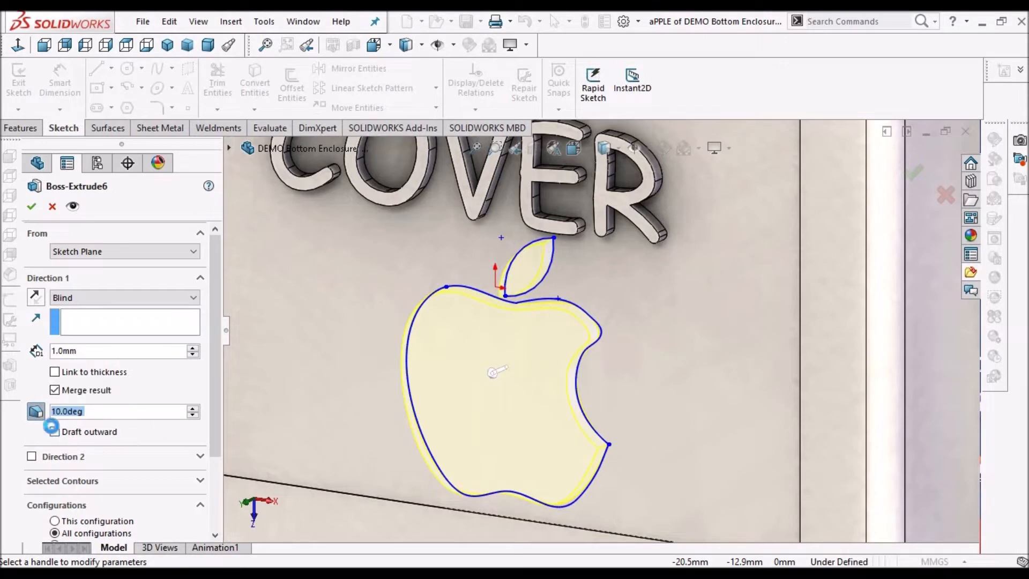
{"action": "left_click", "coordinate": [31, 206]}
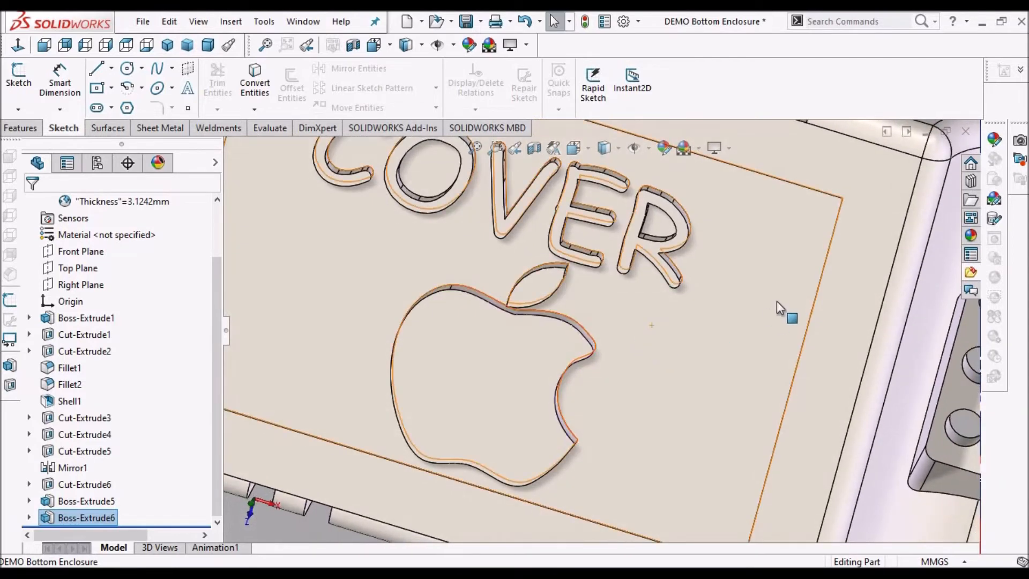
Delete Boss-Extrude5 and Boss-Extrude6, keeping the COVER and apple sketches.
{"action": "right_click", "coordinate": [86, 501]}
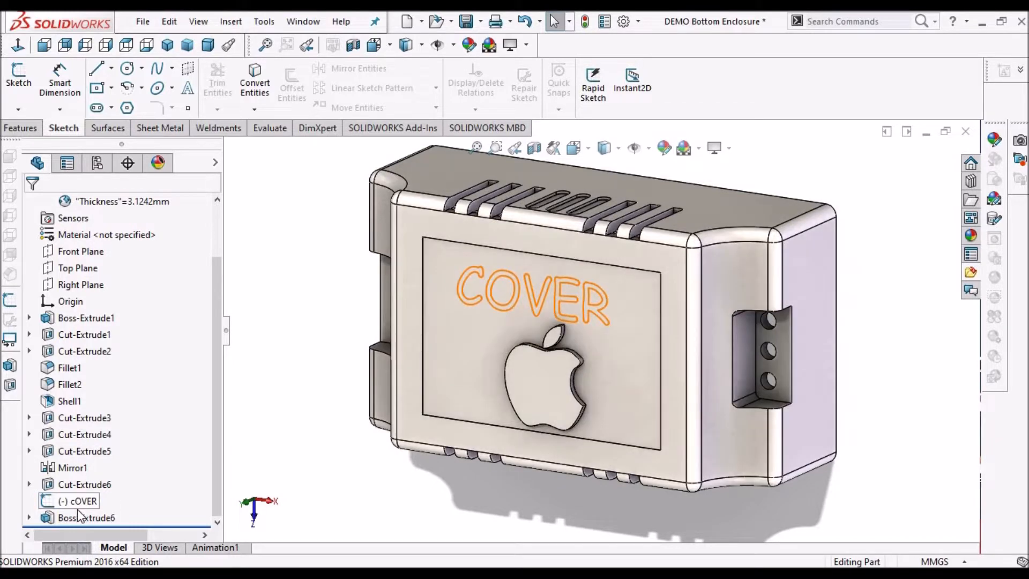
{"action": "left_click", "coordinate": [86, 517]}
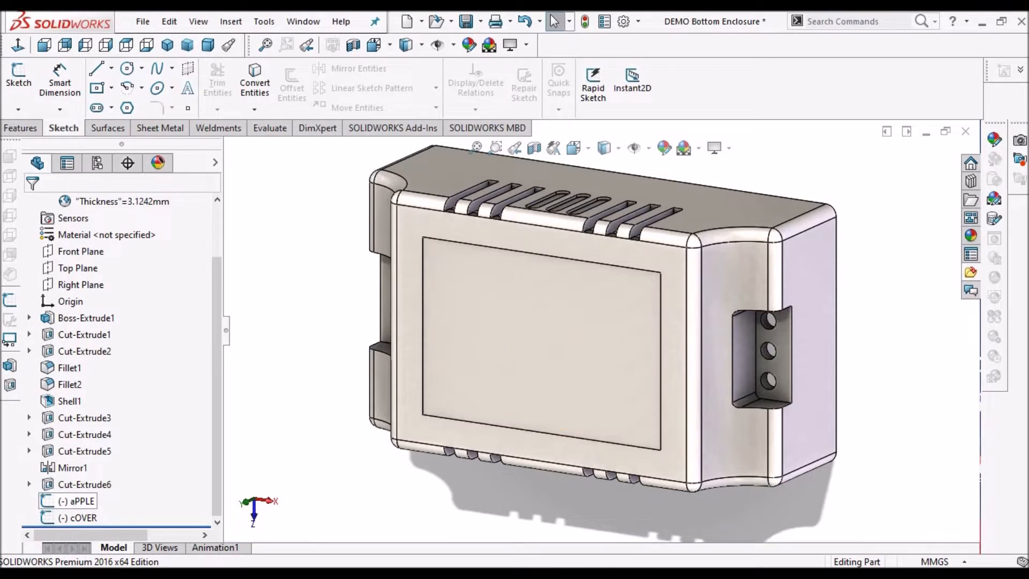
{"action": "left_click", "coordinate": [81, 500]}
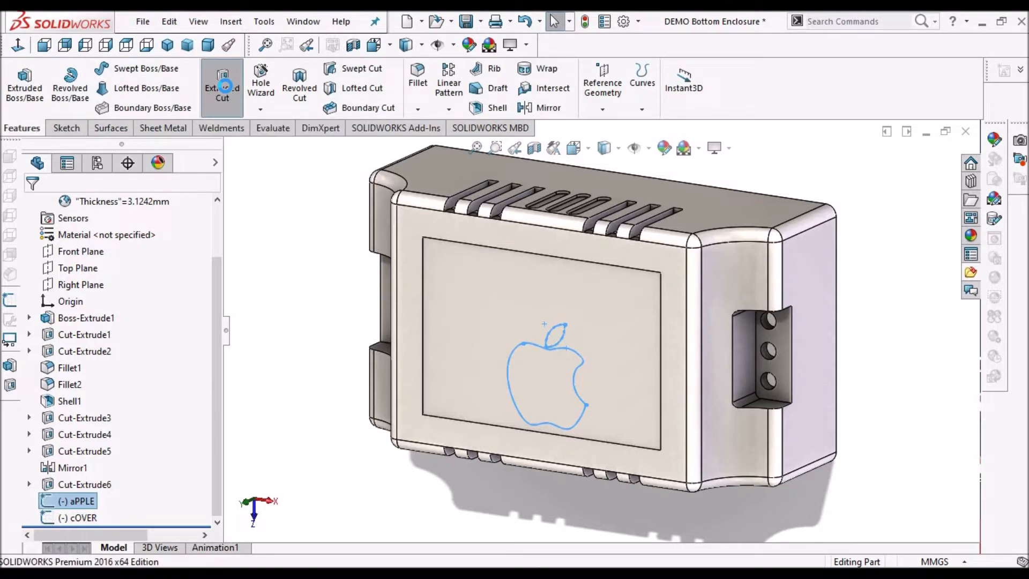
Cut the apple logo and COVER text 1.0 mm into the panel with Extruded Cut.
{"action": "left_click", "coordinate": [222, 79]}
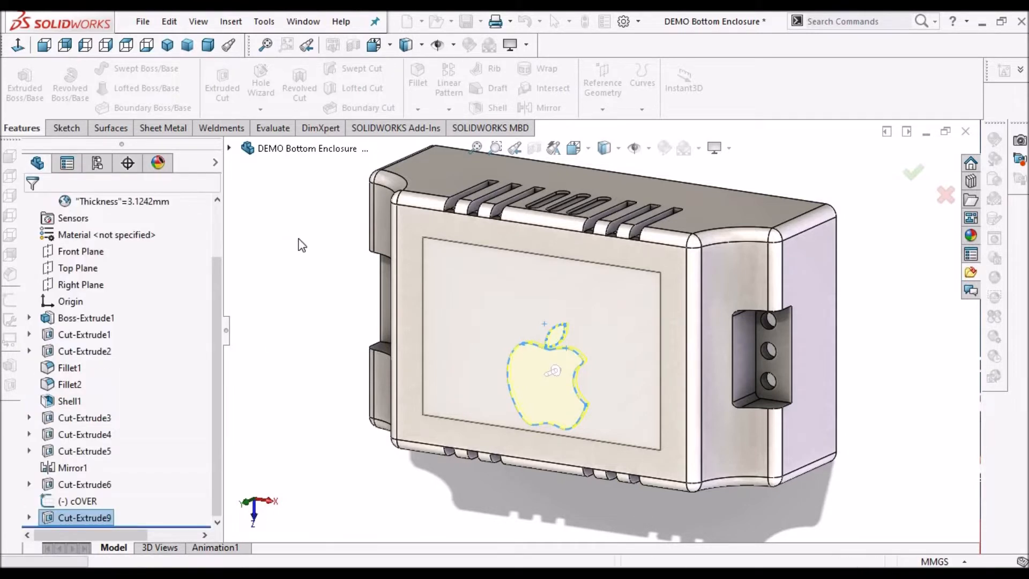
{"action": "left_click", "coordinate": [83, 500]}
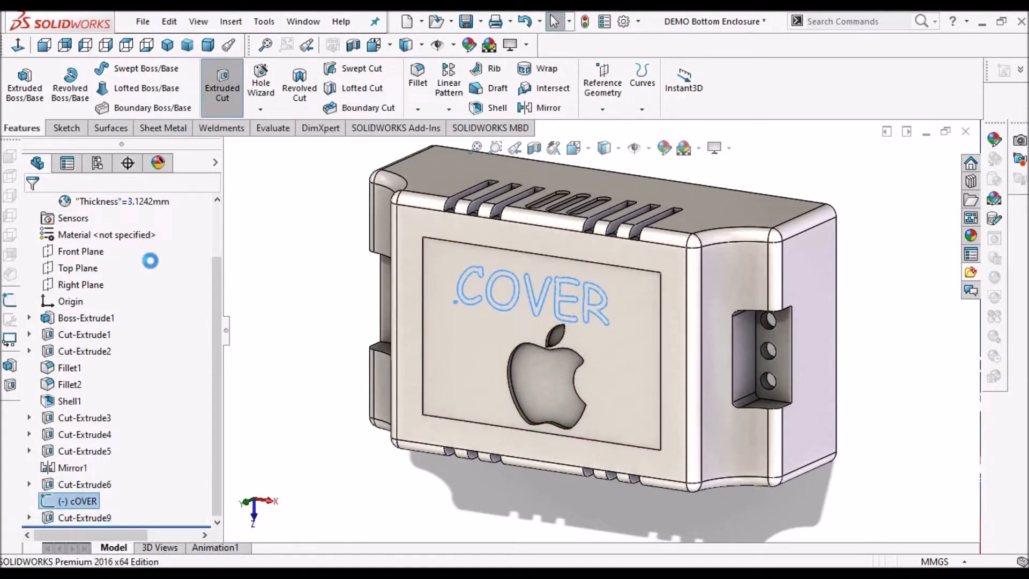
{"action": "double_click", "coordinate": [81, 500]}
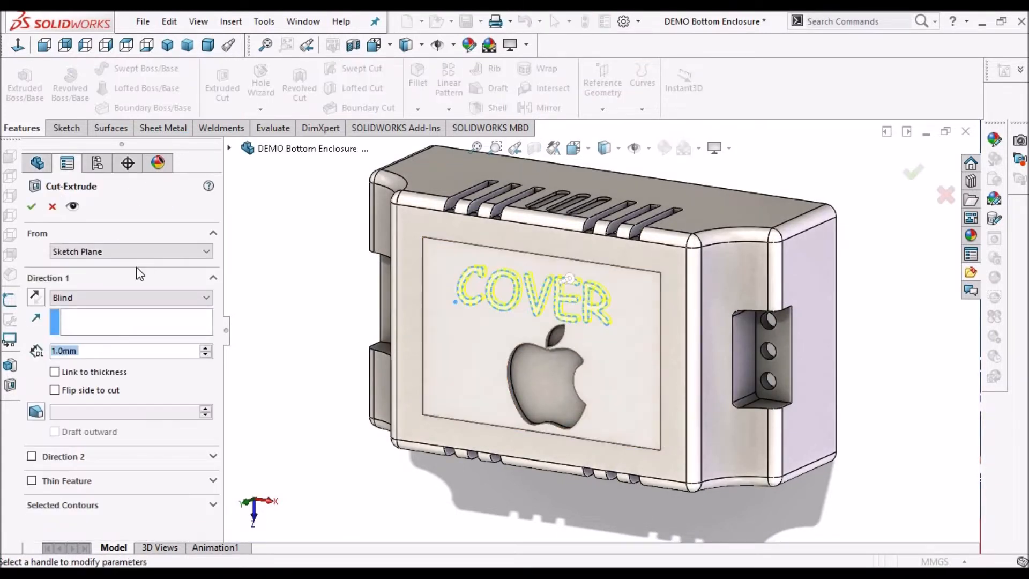
{"action": "left_click", "coordinate": [31, 206]}
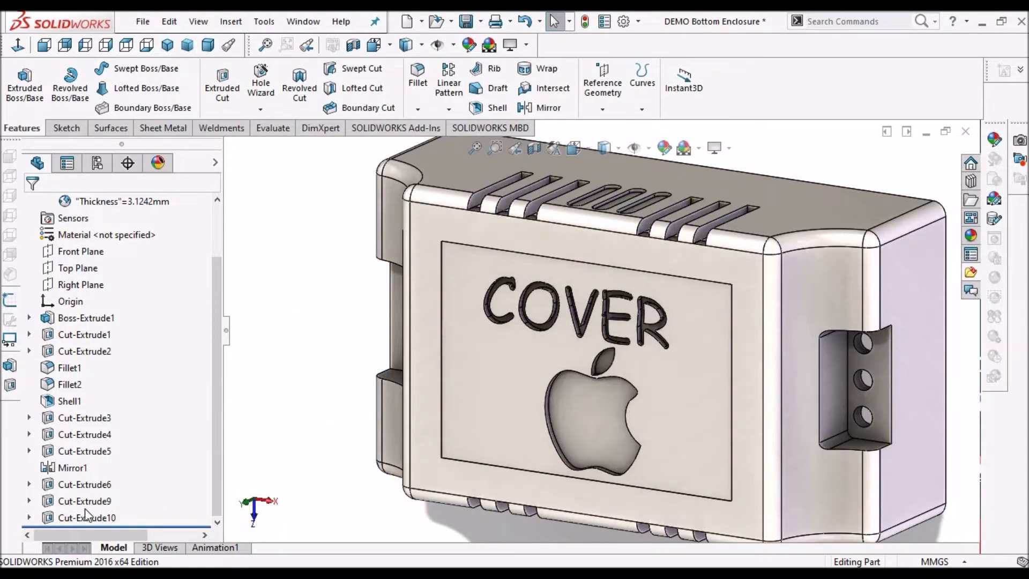
Preview Cut-Extrude9 and Cut-Extrude10, then delete the apple cut keeping its sketch.
{"action": "left_click", "coordinate": [84, 500]}
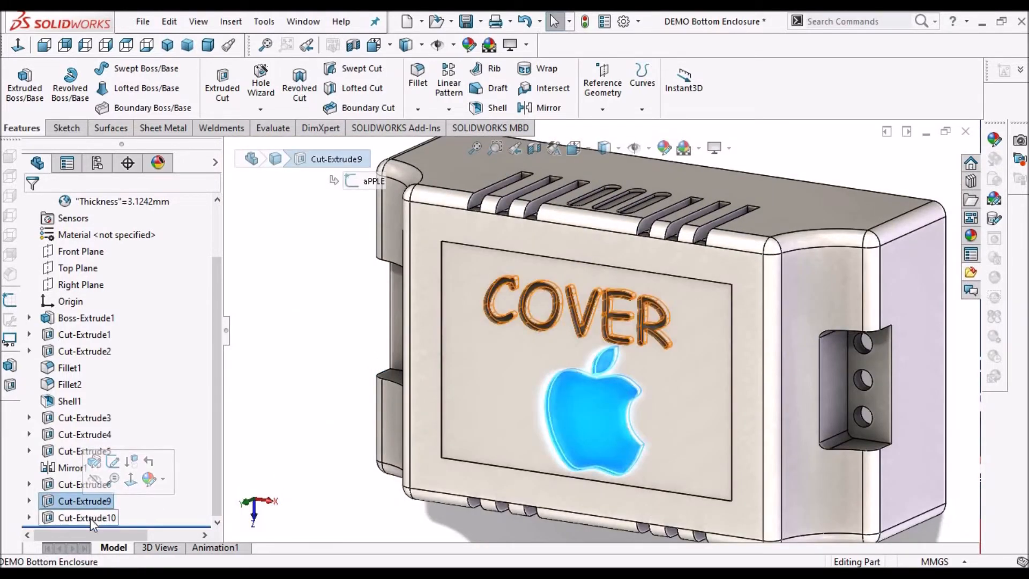
{"action": "left_click", "coordinate": [85, 517]}
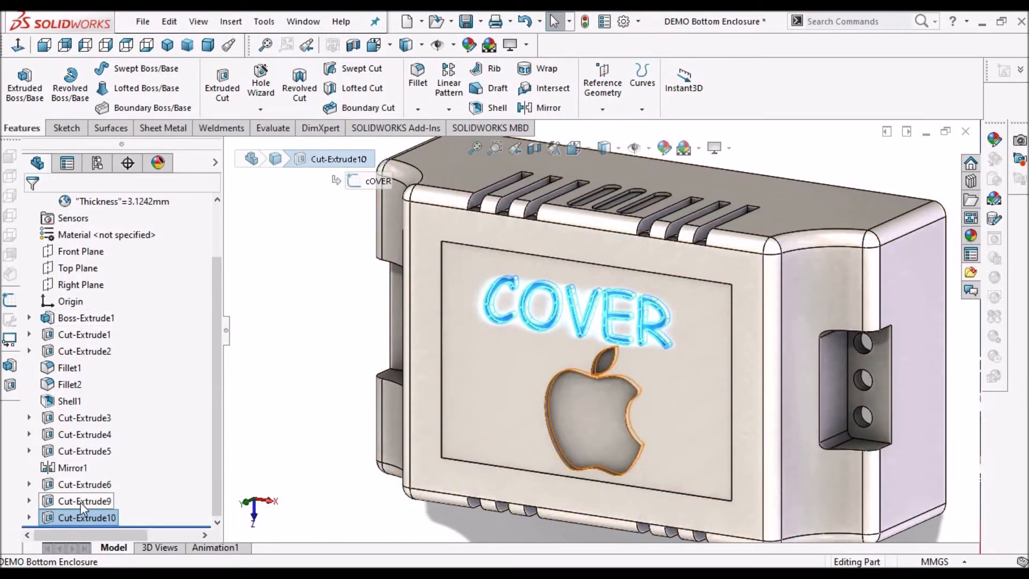
{"action": "left_click", "coordinate": [84, 501]}
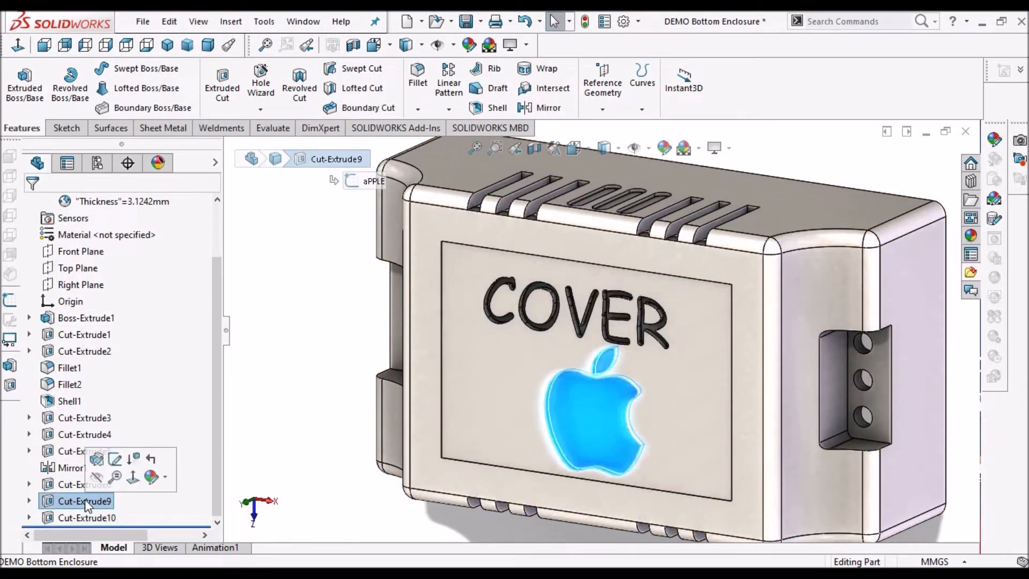
{"action": "left_click", "coordinate": [86, 518]}
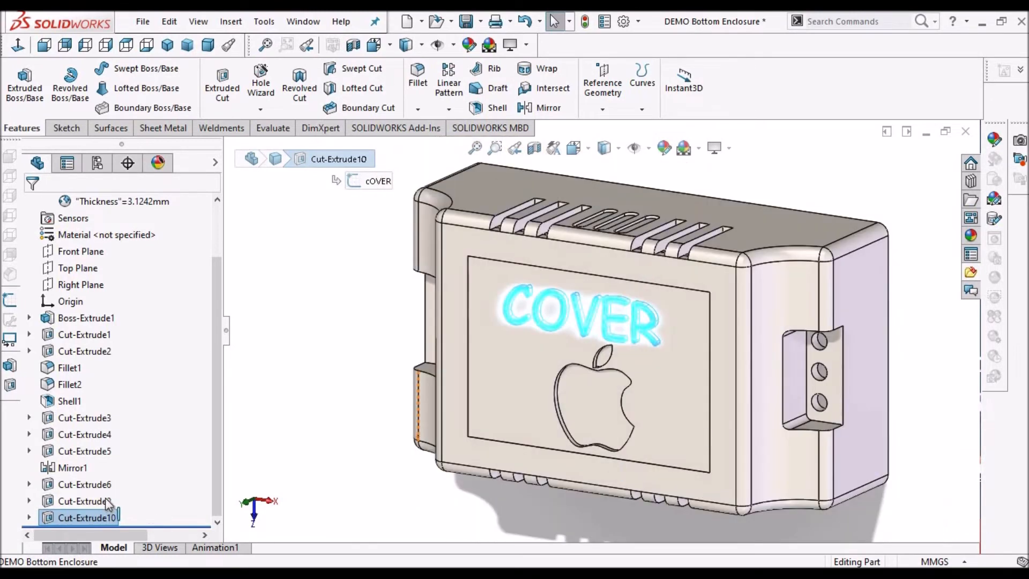
{"action": "right_click", "coordinate": [85, 500]}
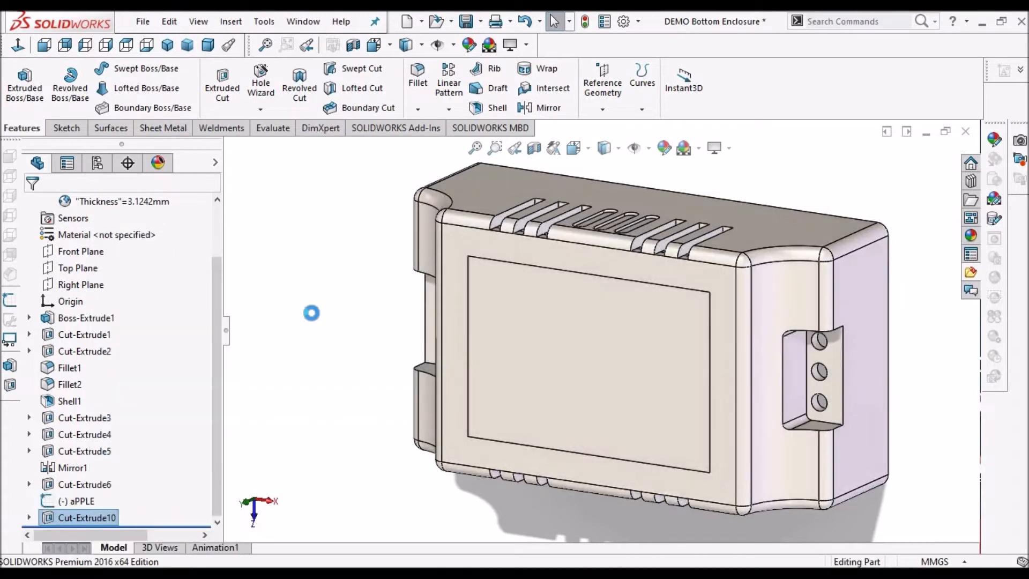
Remove the COVER cut, then Wrap-emboss the apple sketch 1.0 mm on the front face.
{"action": "left_click", "coordinate": [81, 500]}
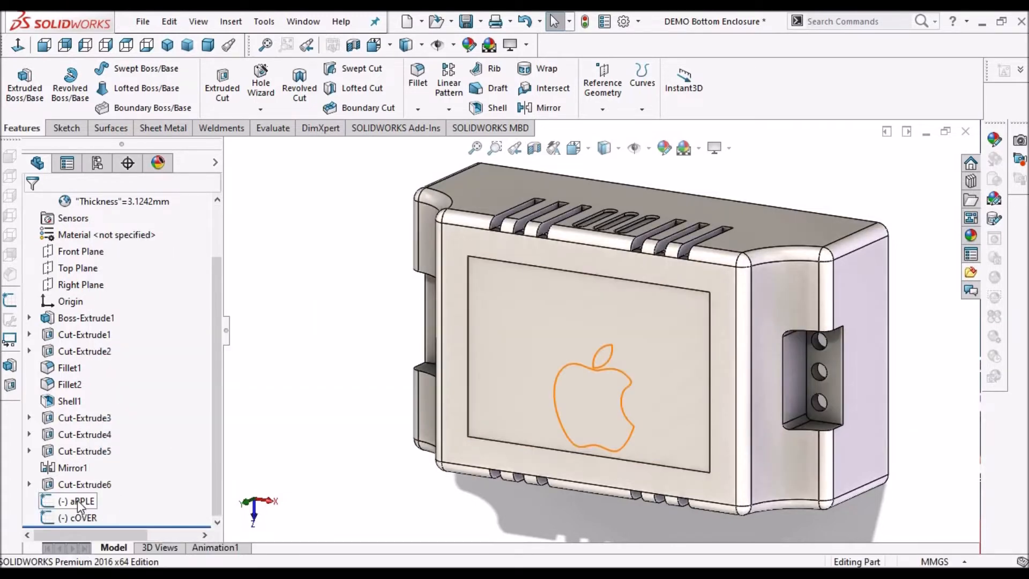
{"action": "left_click", "coordinate": [81, 500]}
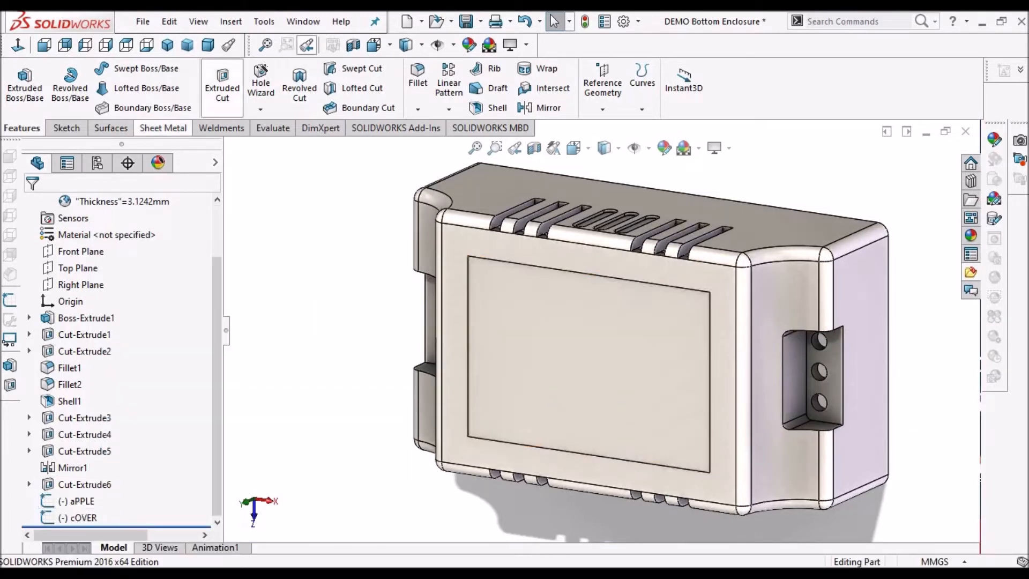
{"action": "left_click", "coordinate": [230, 21]}
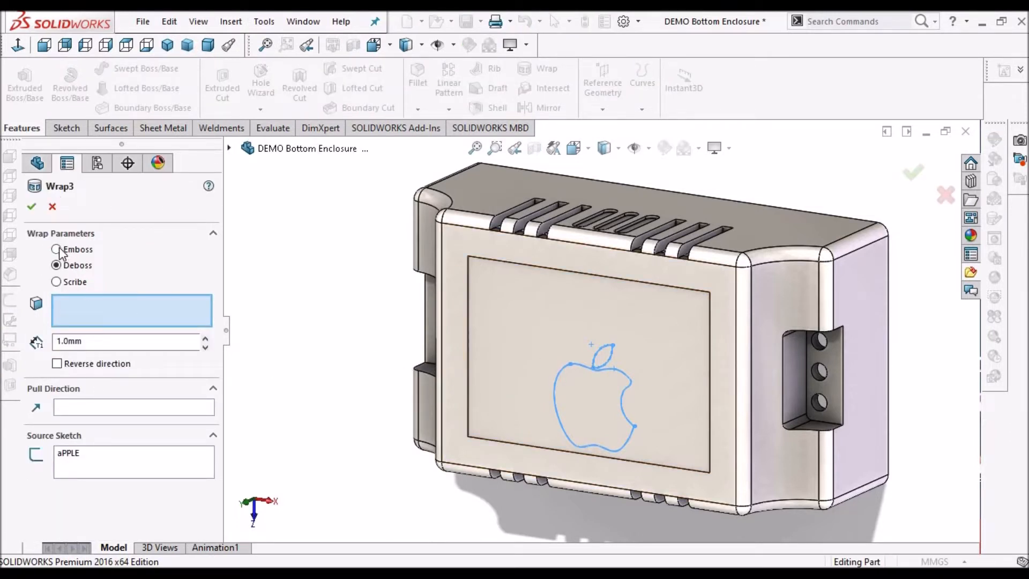
{"action": "left_click", "coordinate": [57, 249]}
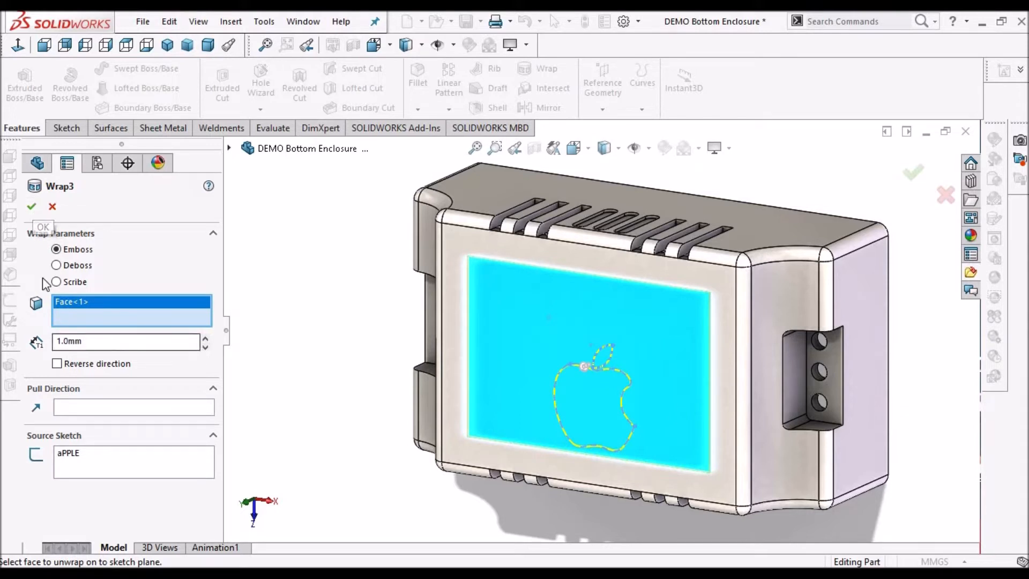
{"action": "left_click", "coordinate": [31, 205]}
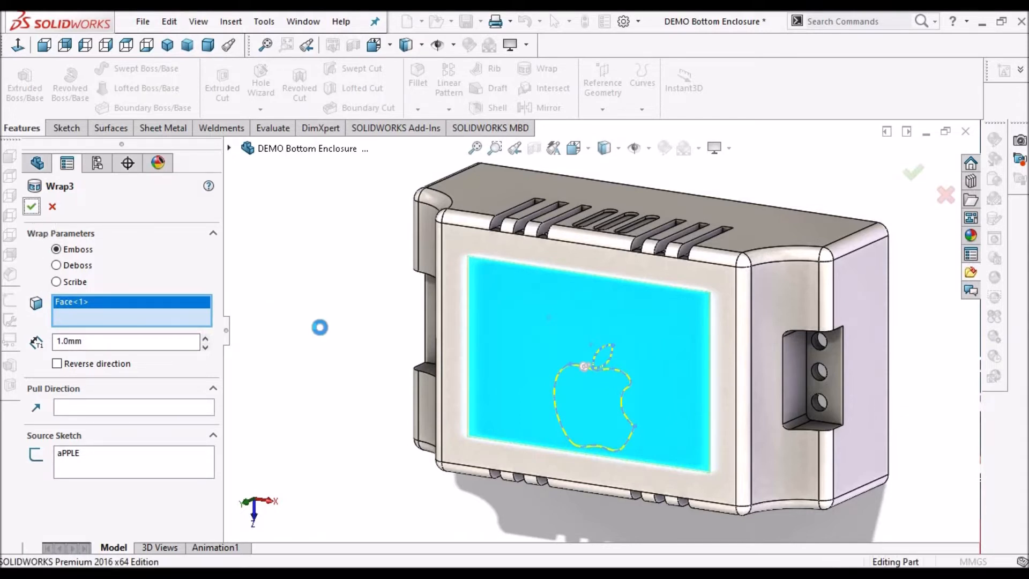
{"action": "mouse_move", "coordinate": [311, 322]}
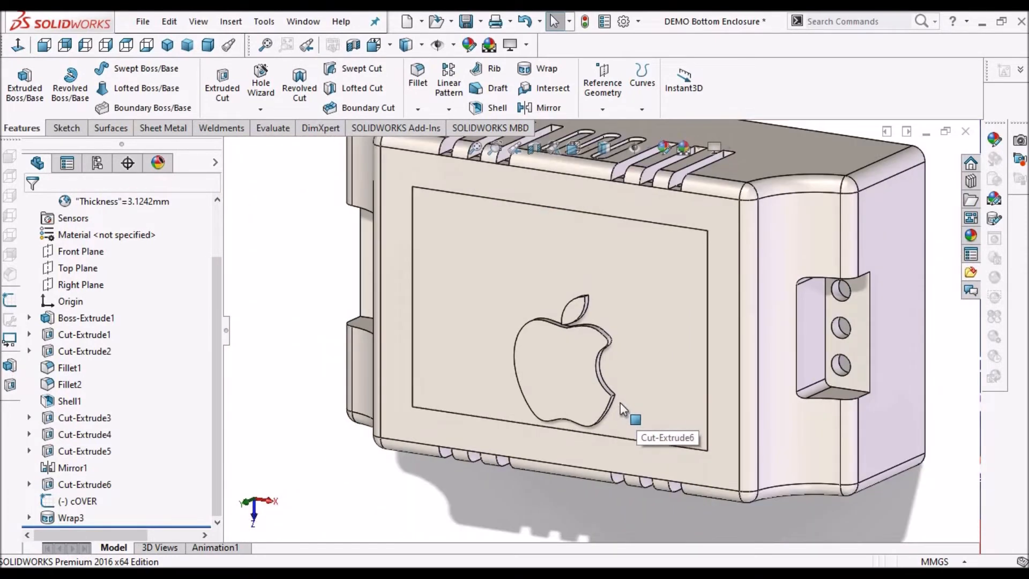
Wrap-deboss the COVER sketch 1.0 mm into the front cover face.
{"action": "left_click", "coordinate": [85, 500]}
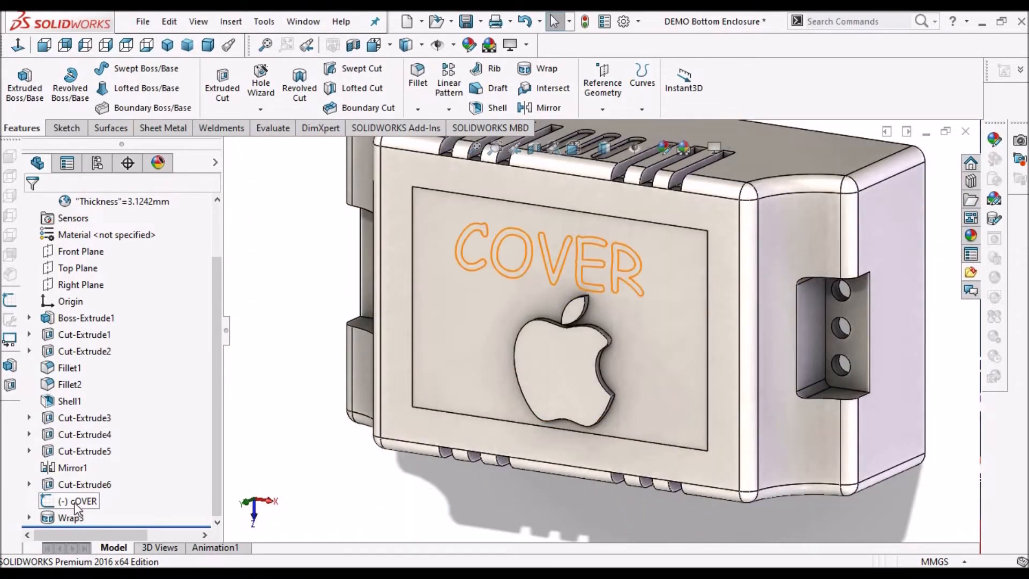
{"action": "right_click", "coordinate": [83, 500]}
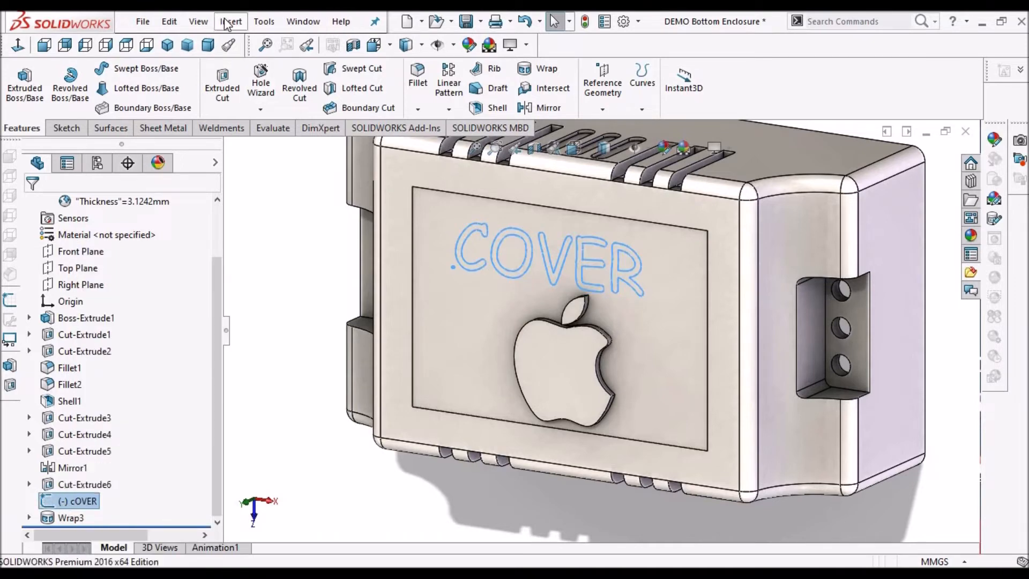
{"action": "left_click", "coordinate": [230, 21]}
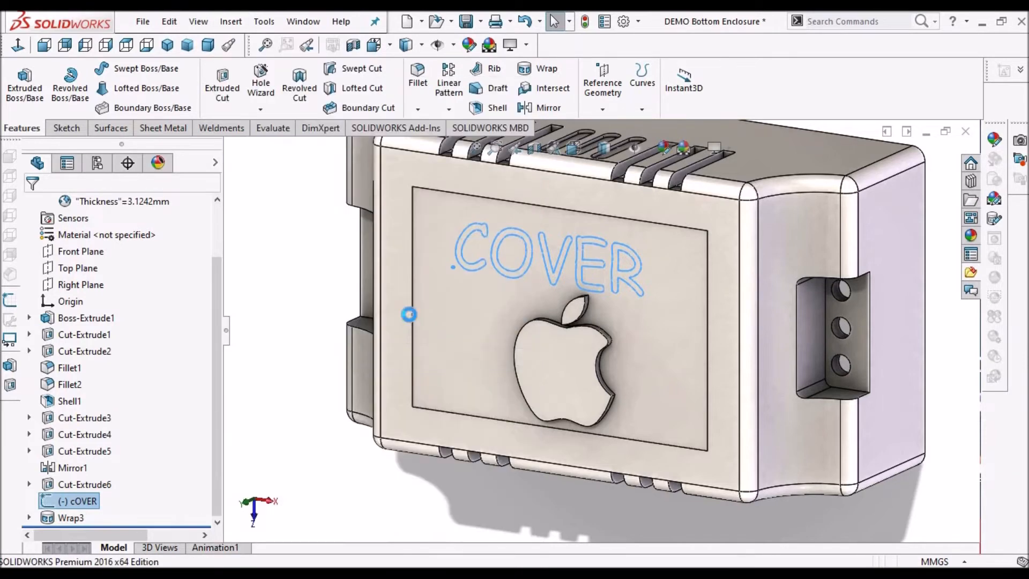
{"action": "left_click", "coordinate": [546, 68]}
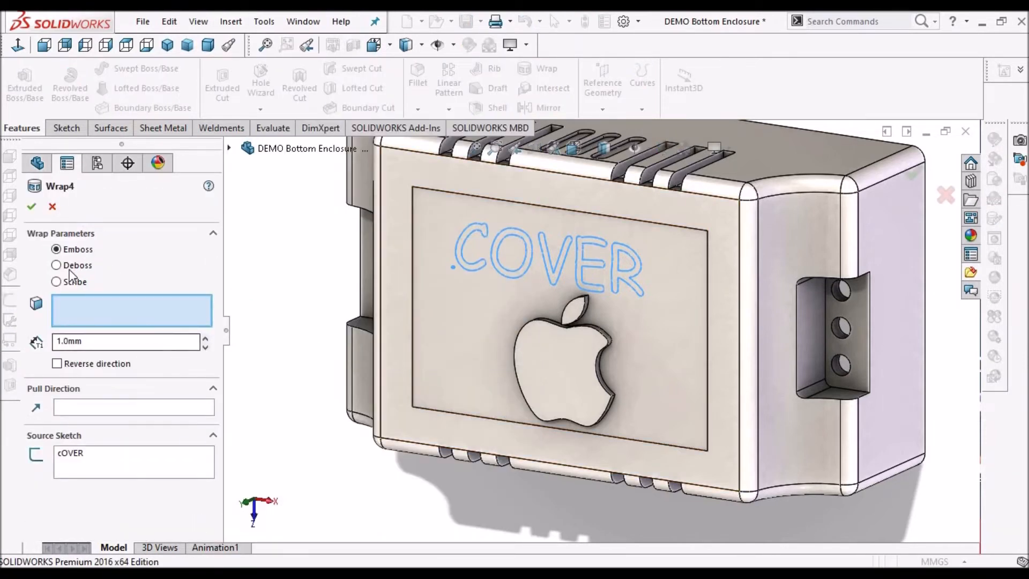
{"action": "left_click", "coordinate": [57, 264]}
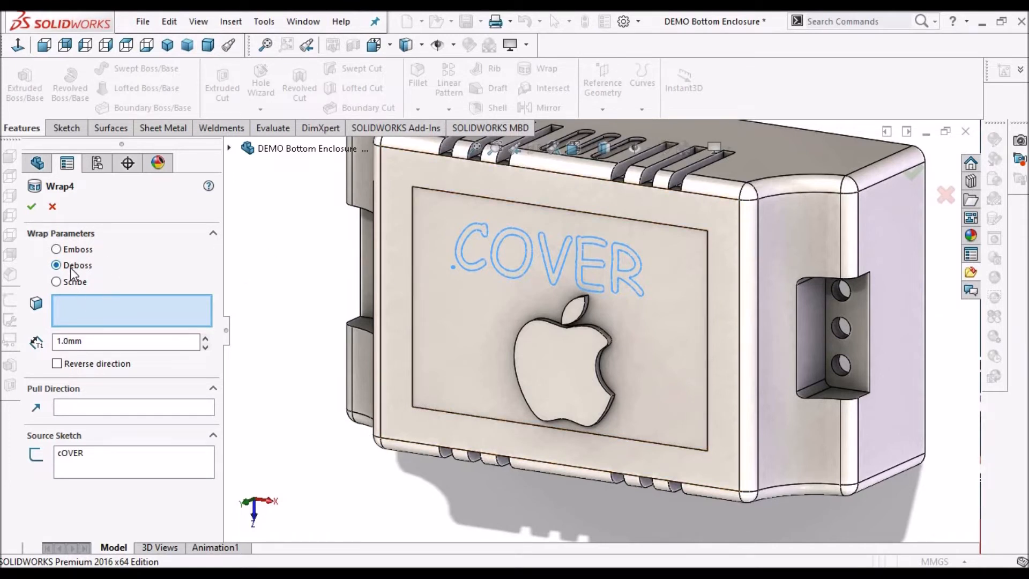
{"action": "mouse_move", "coordinate": [238, 183]}
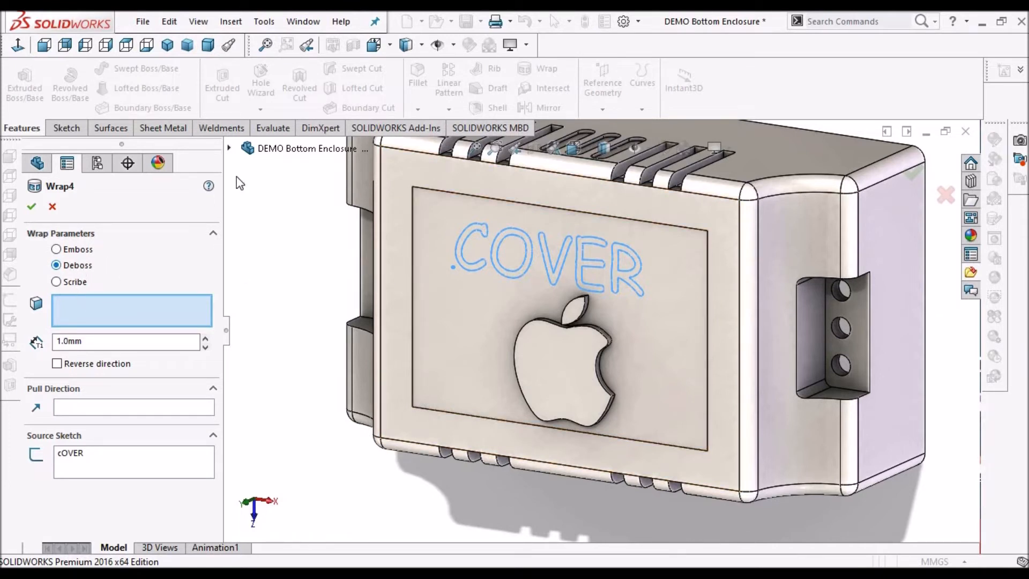
{"action": "left_click", "coordinate": [228, 148]}
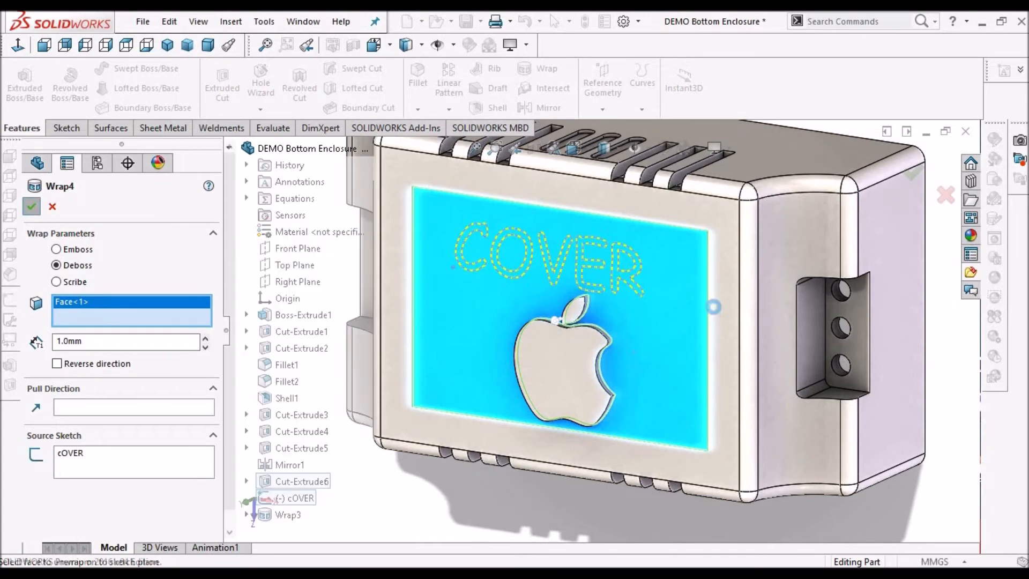
{"action": "left_click", "coordinate": [32, 205]}
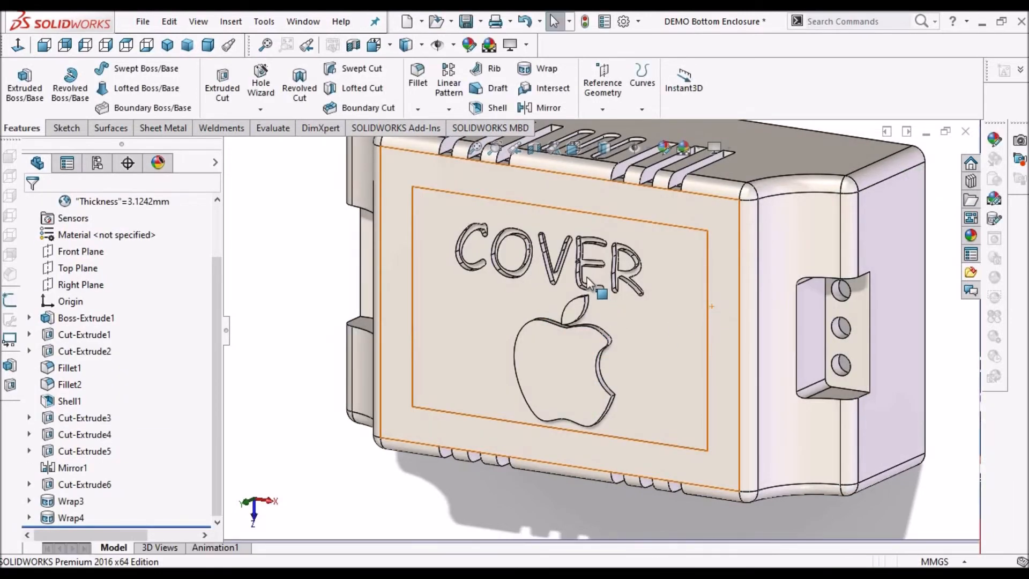
{"action": "left_click", "coordinate": [71, 500]}
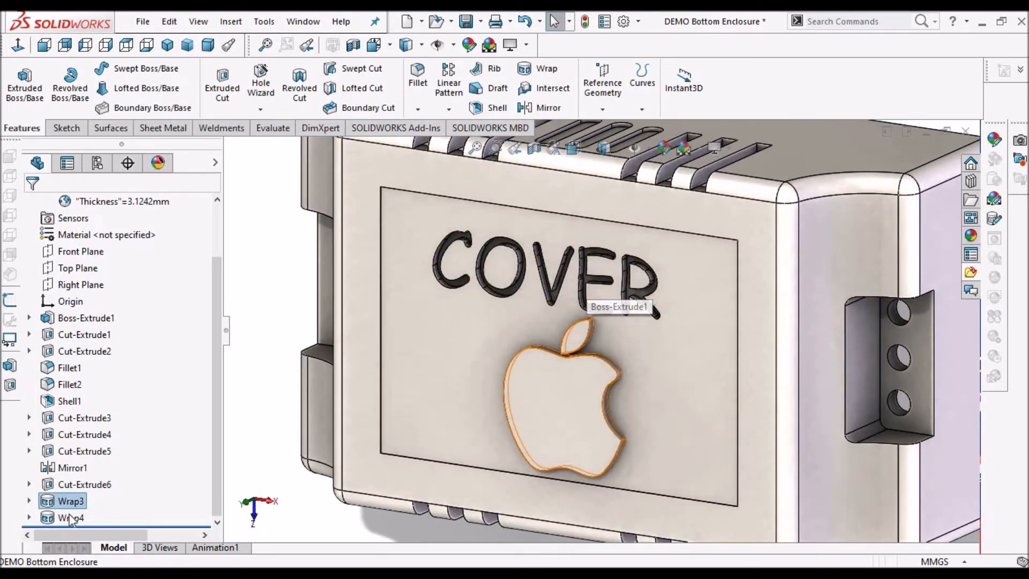
{"action": "left_click", "coordinate": [70, 517]}
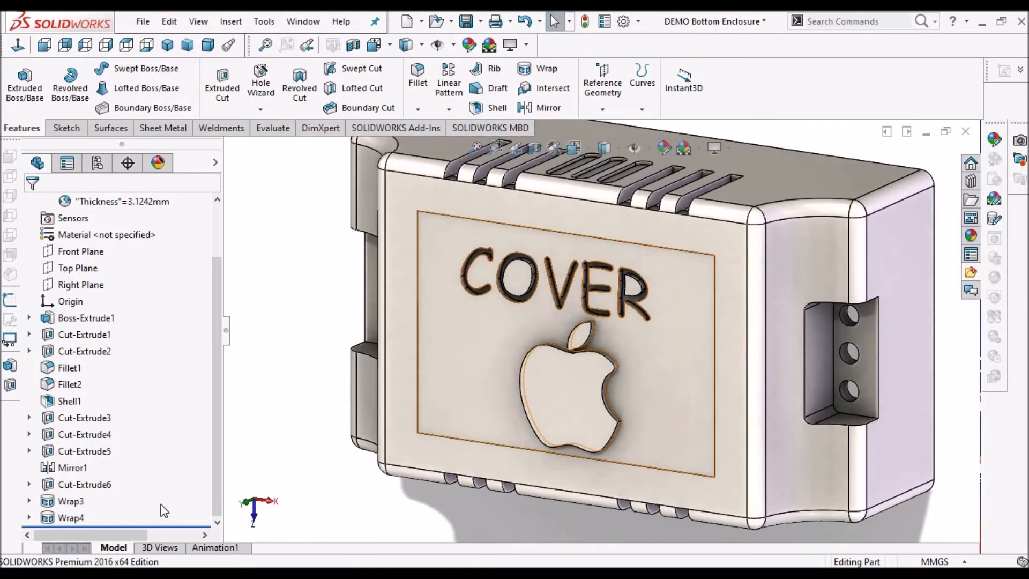
{"action": "left_click", "coordinate": [70, 500]}
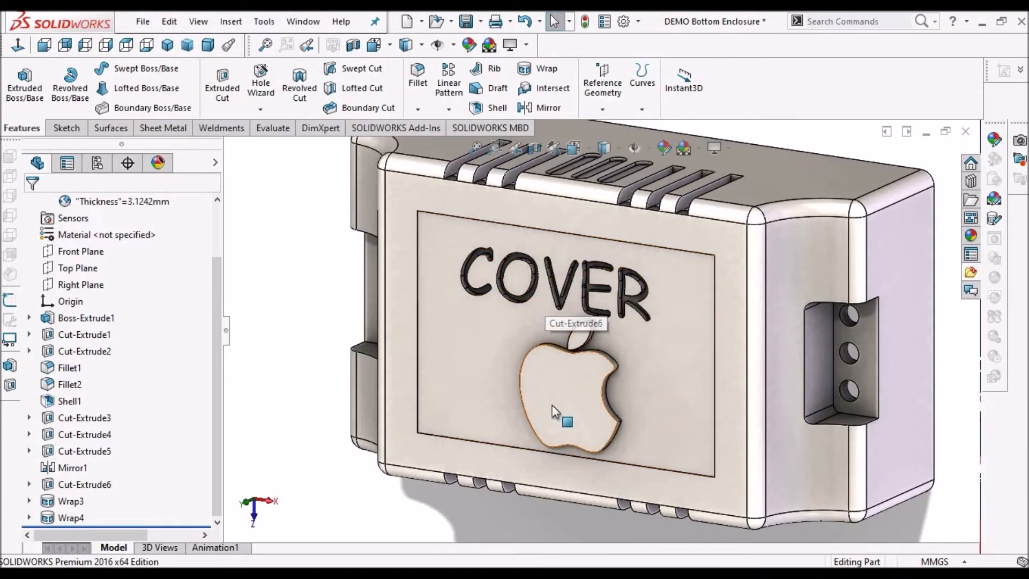
{"action": "mouse_move", "coordinate": [423, 371]}
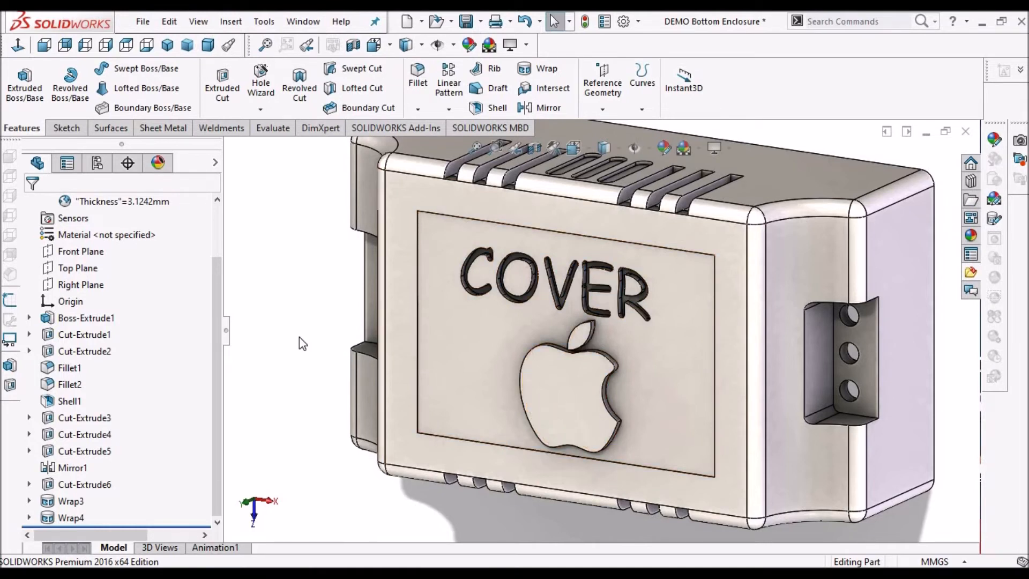
{"action": "left_click", "coordinate": [71, 499]}
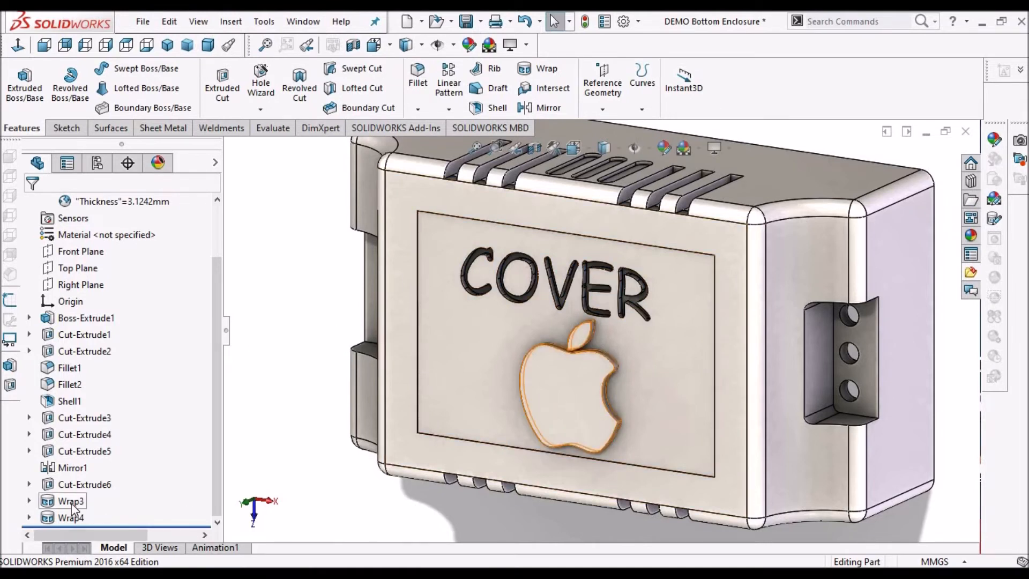
Edit Wrap3 to switch the apple logo from Emboss to Deboss.
{"action": "left_click", "coordinate": [70, 501]}
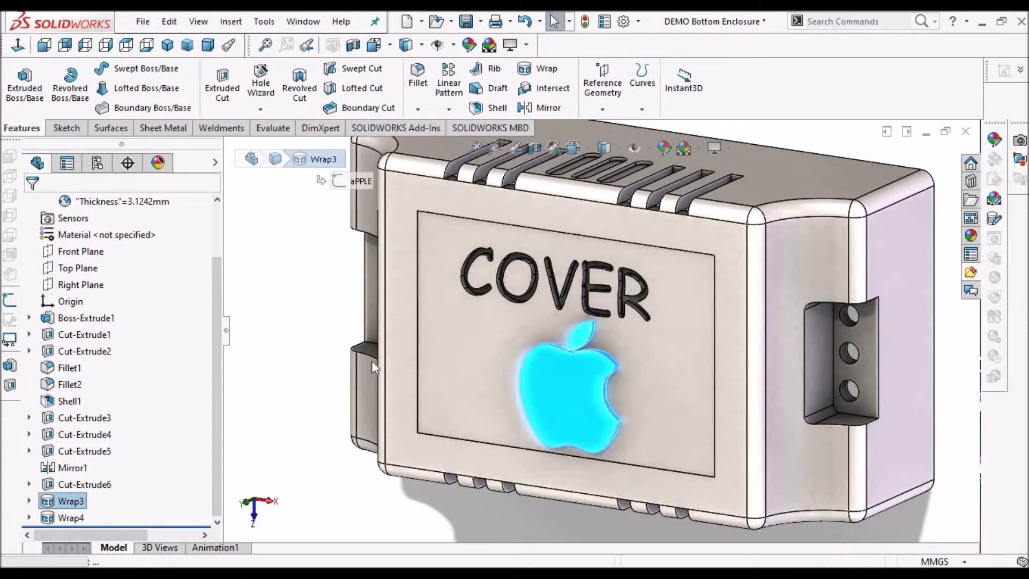
{"action": "double_click", "coordinate": [71, 501]}
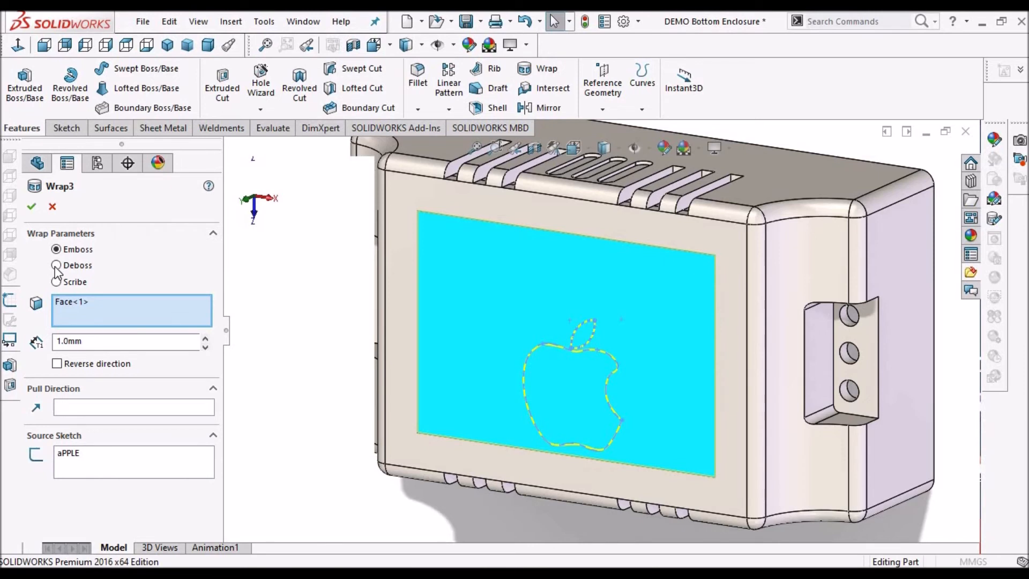
{"action": "left_click", "coordinate": [56, 264]}
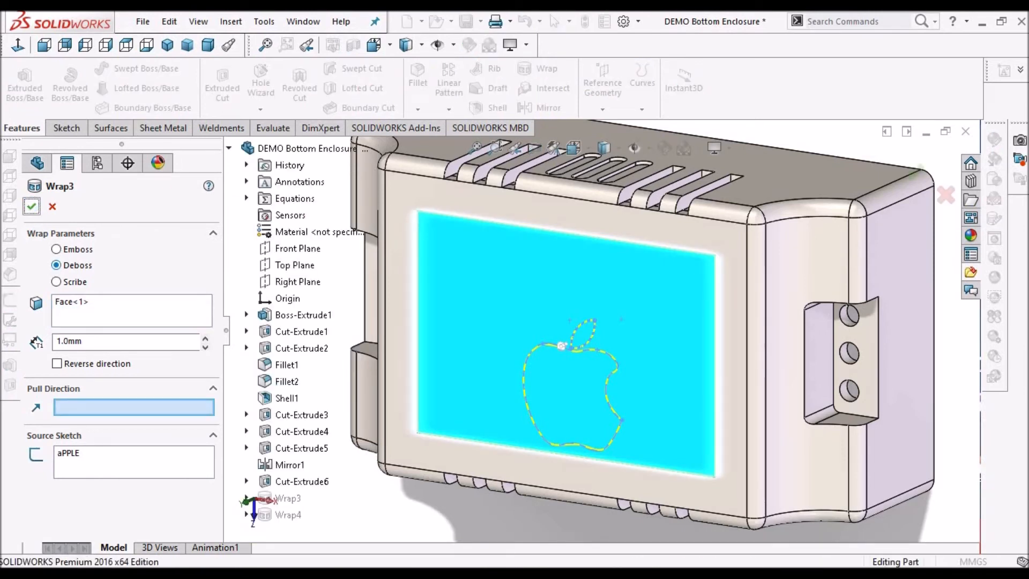
{"action": "left_click", "coordinate": [32, 206]}
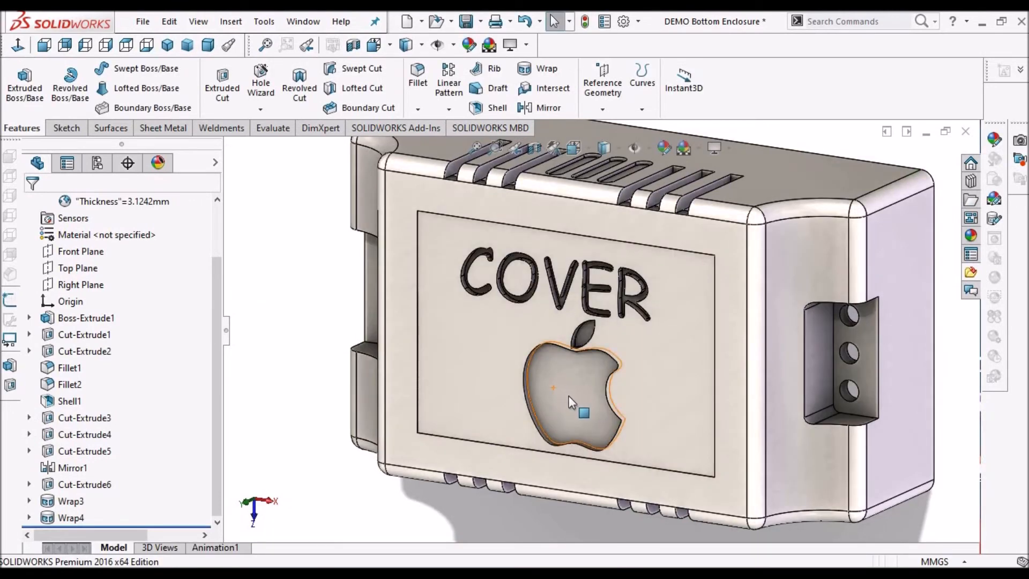
{"action": "left_click", "coordinate": [71, 501]}
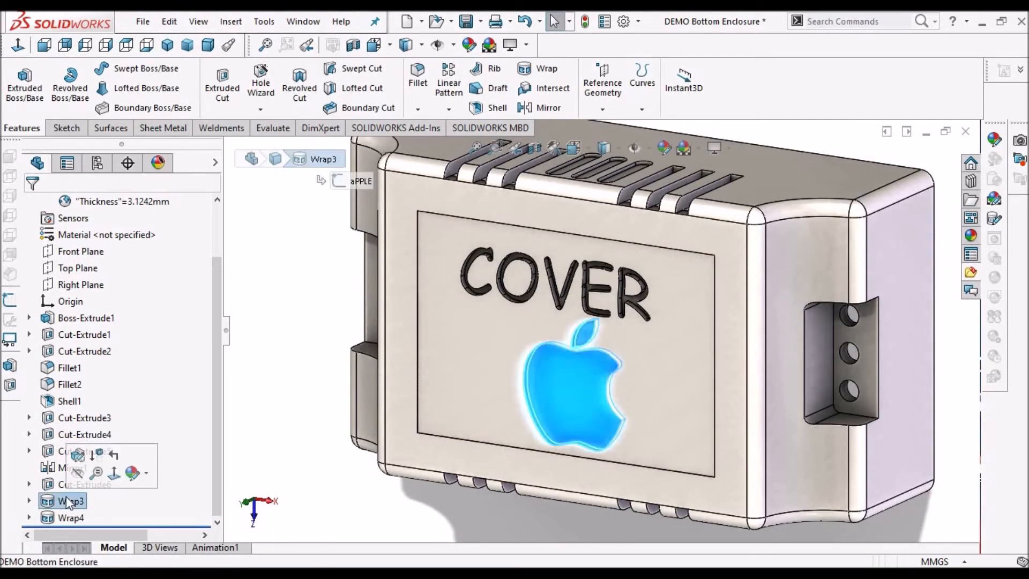
Edit Wrap4 to switch the COVER lettering from Deboss to Emboss.
{"action": "left_click", "coordinate": [71, 518]}
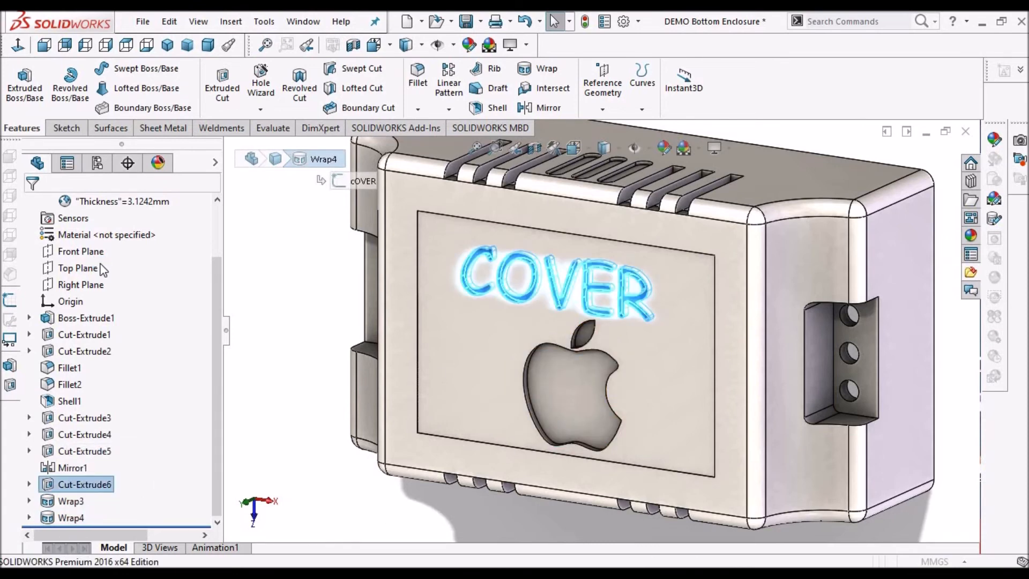
{"action": "double_click", "coordinate": [70, 517]}
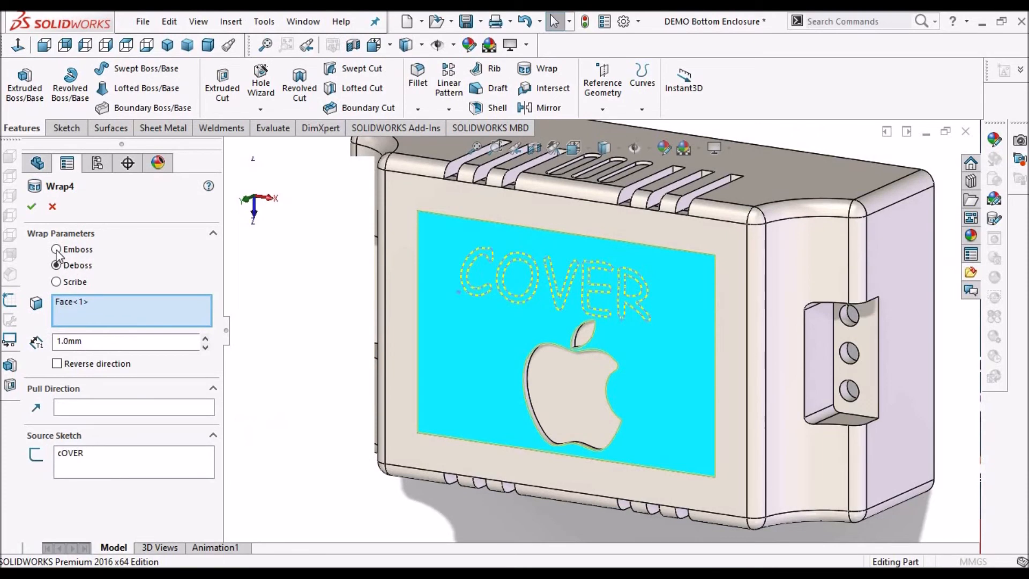
{"action": "left_click", "coordinate": [56, 249]}
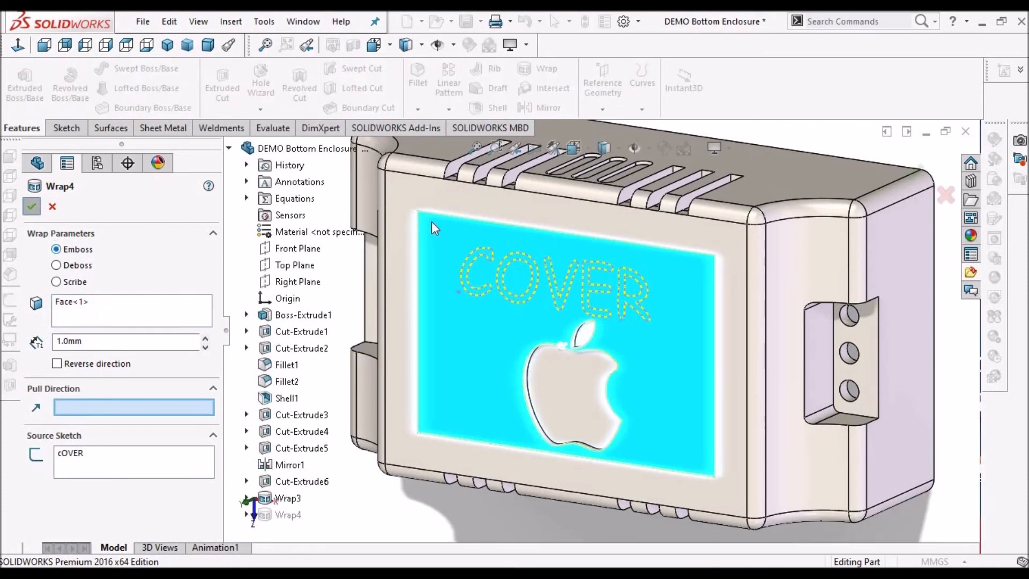
{"action": "left_click", "coordinate": [32, 206]}
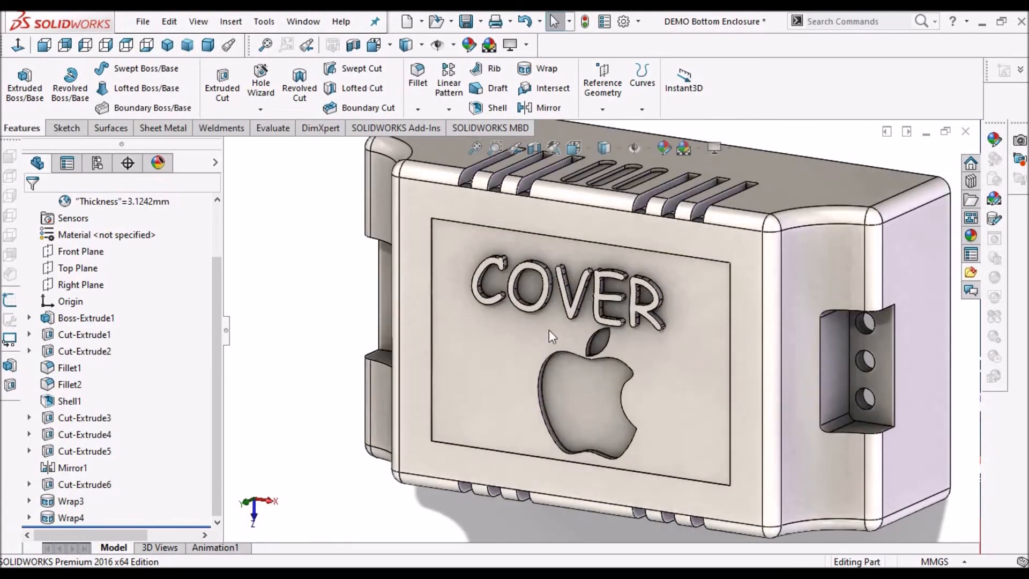
{"action": "mouse_move", "coordinate": [566, 419]}
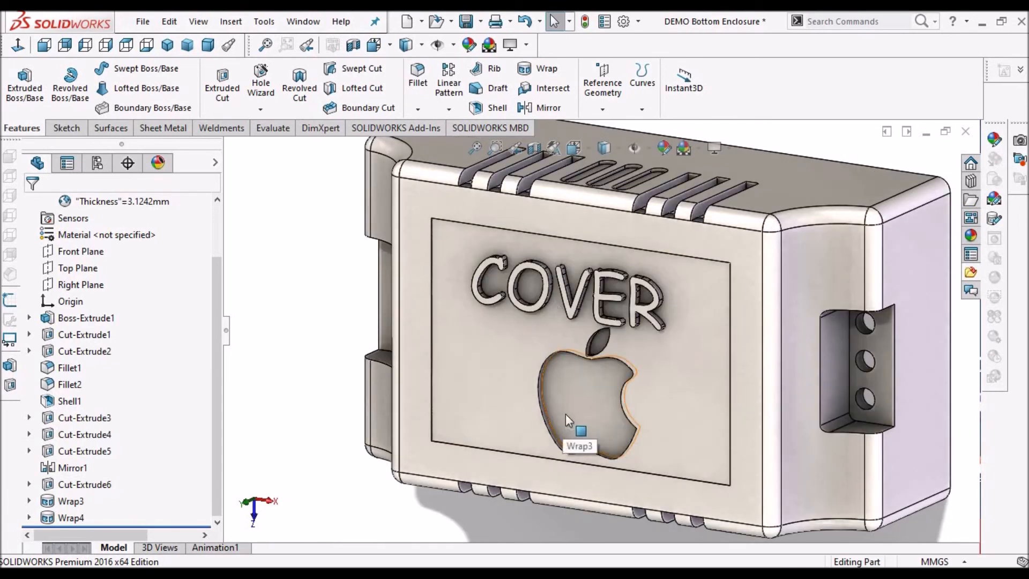
{"action": "left_click", "coordinate": [70, 500]}
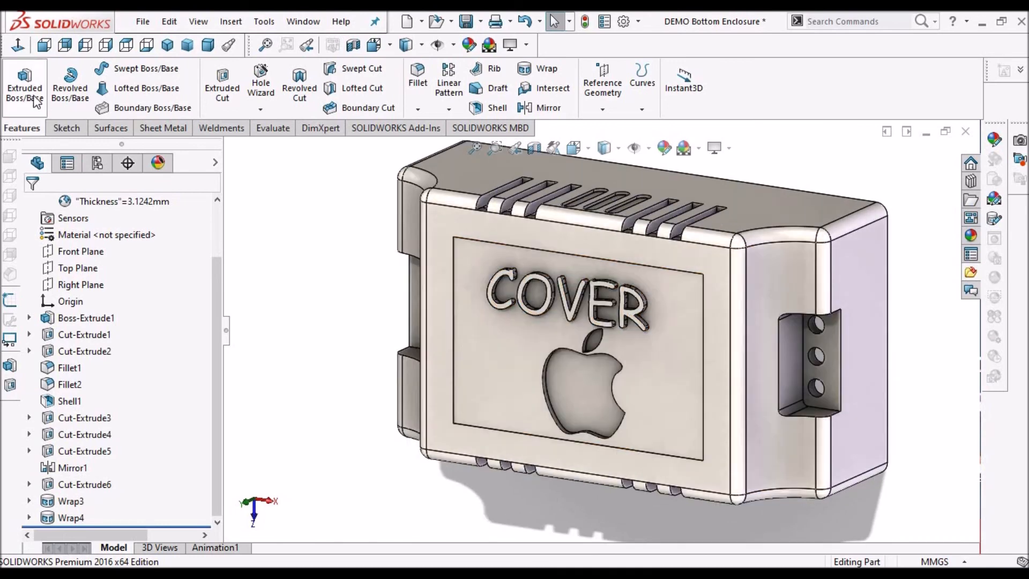
{"action": "mouse_move", "coordinate": [261, 78]}
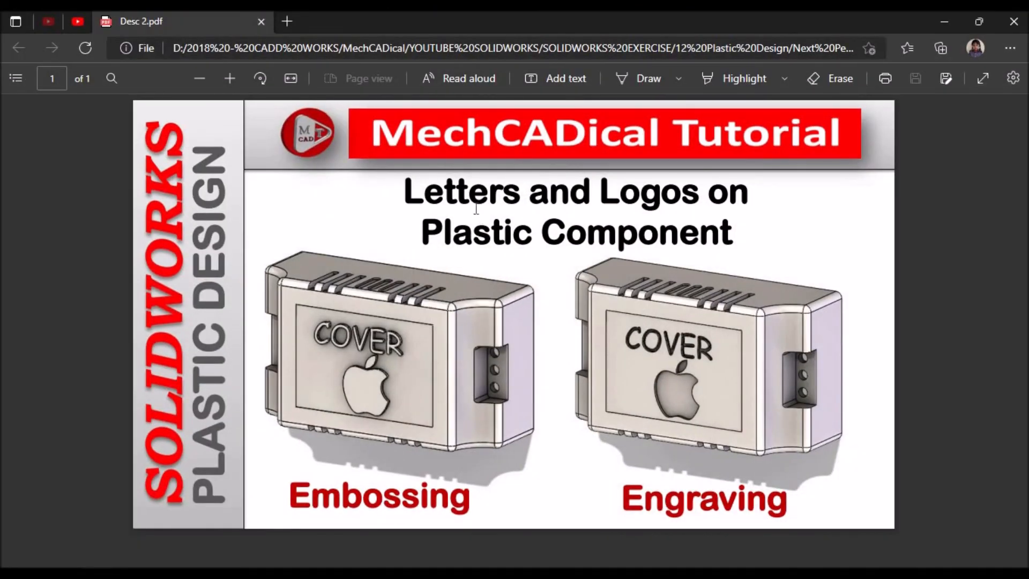
{"action": "mouse_move", "coordinate": [663, 210]}
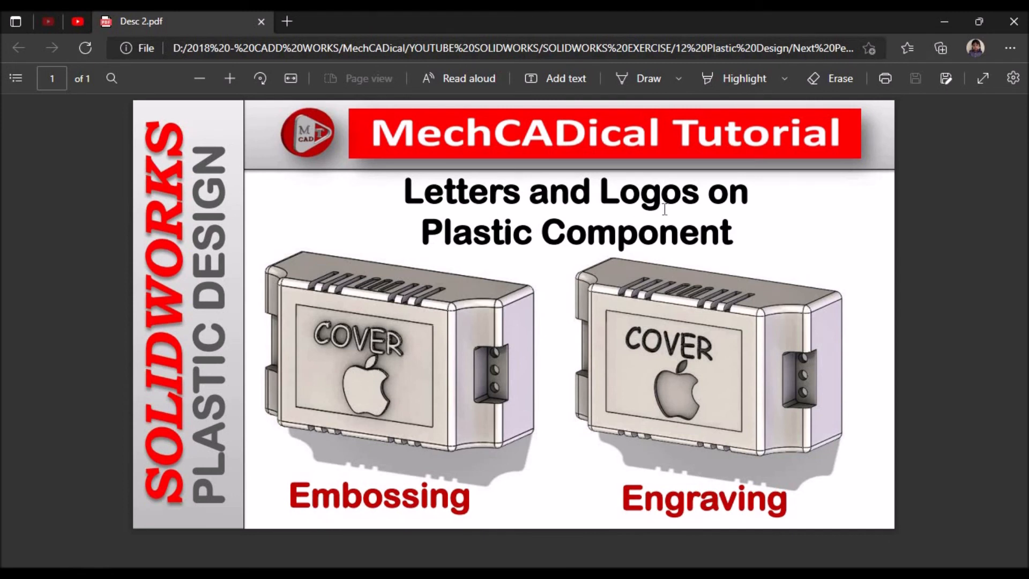
{"action": "mouse_move", "coordinate": [508, 266]}
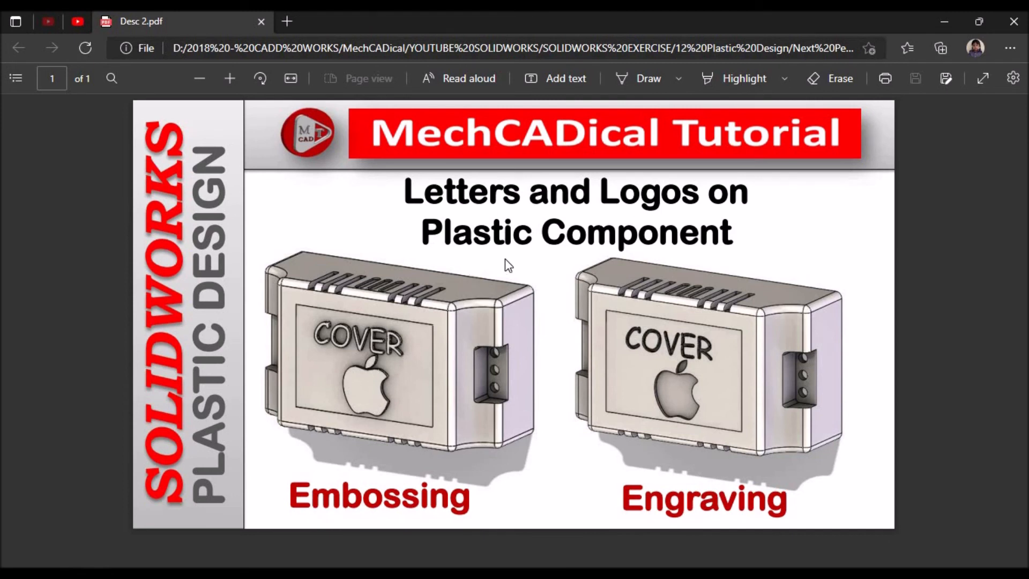
{"action": "mouse_move", "coordinate": [661, 478]}
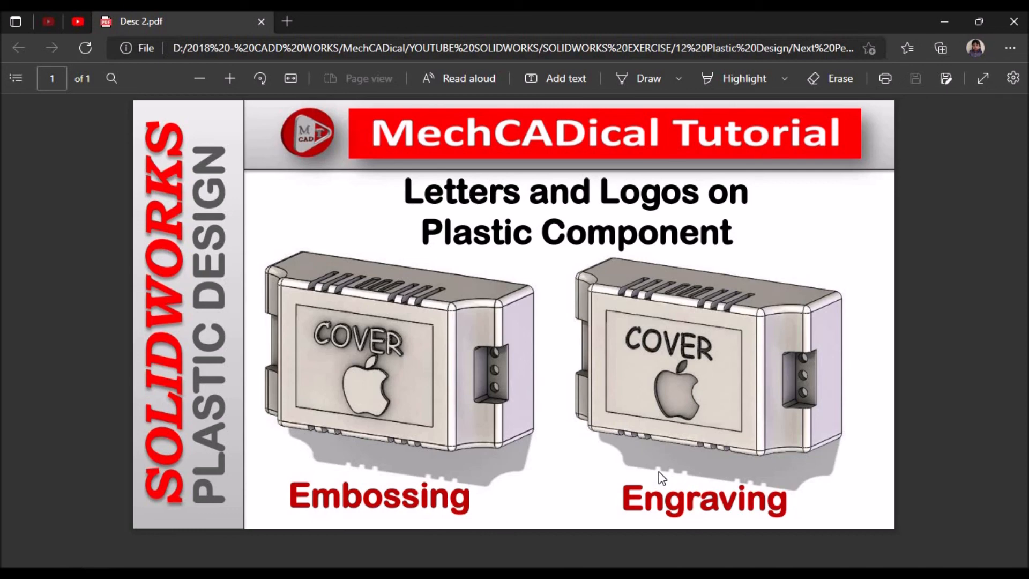